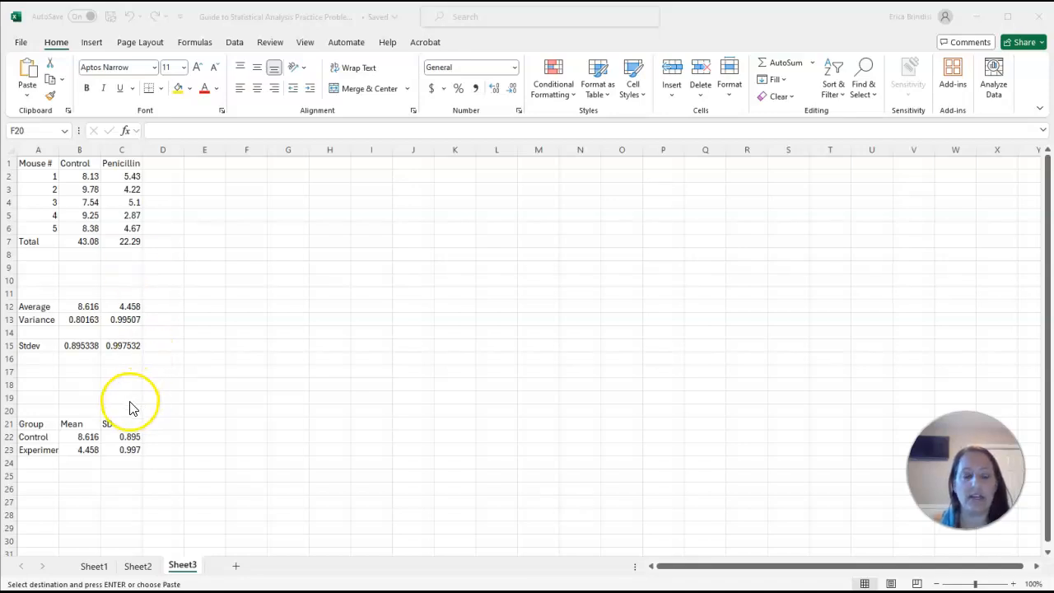
{"action": "mouse_move", "coordinate": [57, 387]}
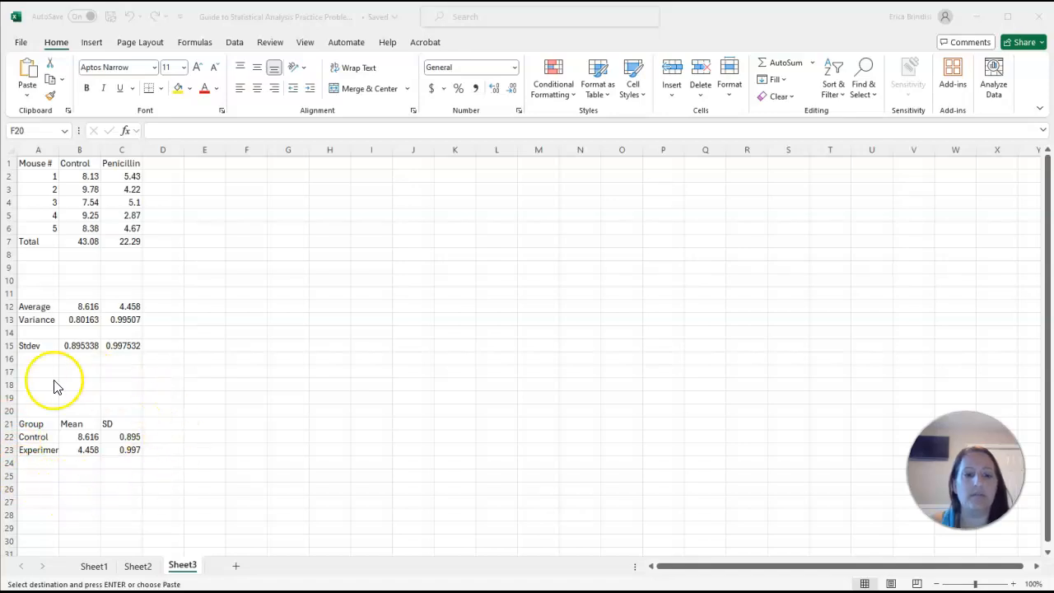
{"action": "mouse_move", "coordinate": [122, 436]}
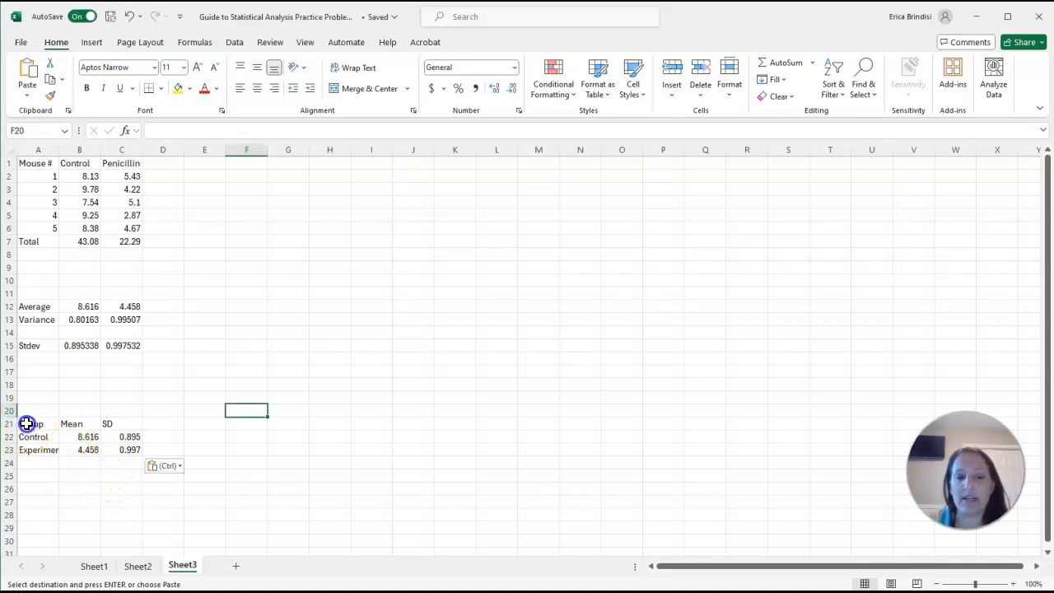
Step: Insert a clustered column chart from the Group and Mean cells showing Control and Experimental
{"action": "left_click_drag", "start_coordinate": [26, 423], "coordinate": [83, 437]}
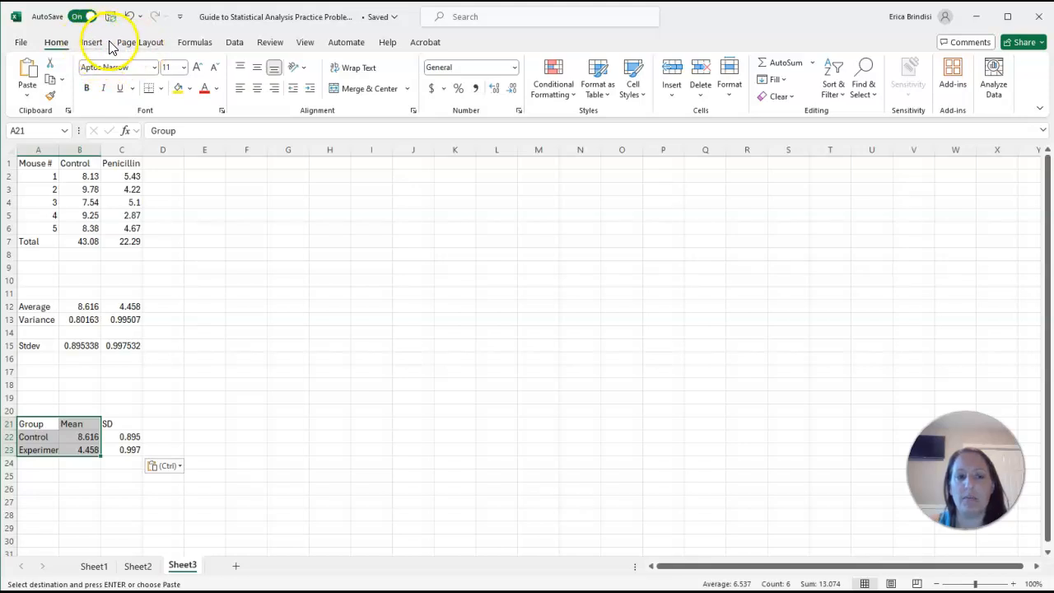
{"action": "left_click", "coordinate": [91, 43]}
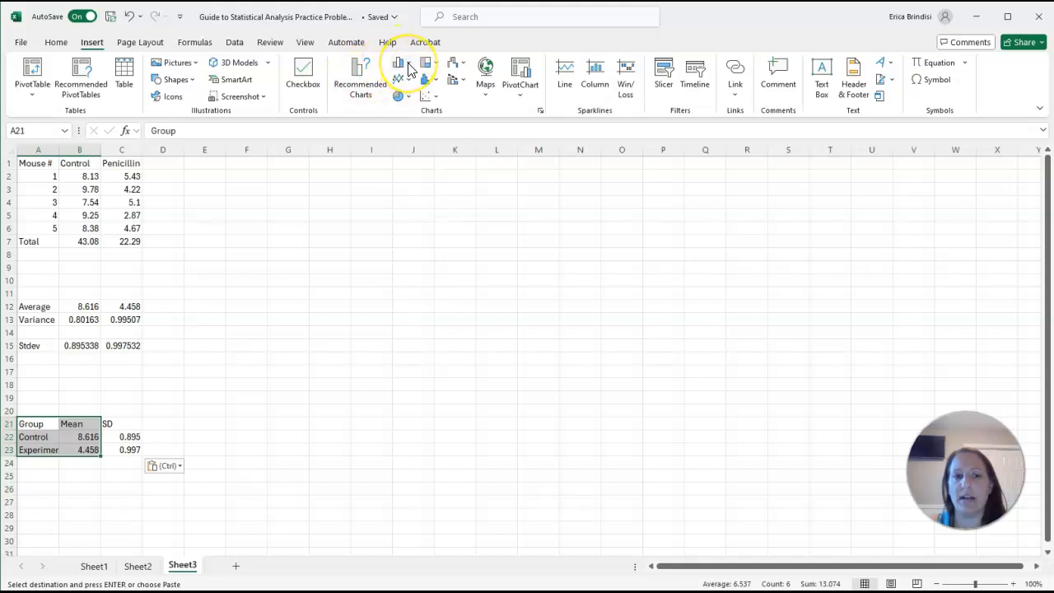
{"action": "left_click", "coordinate": [402, 66]}
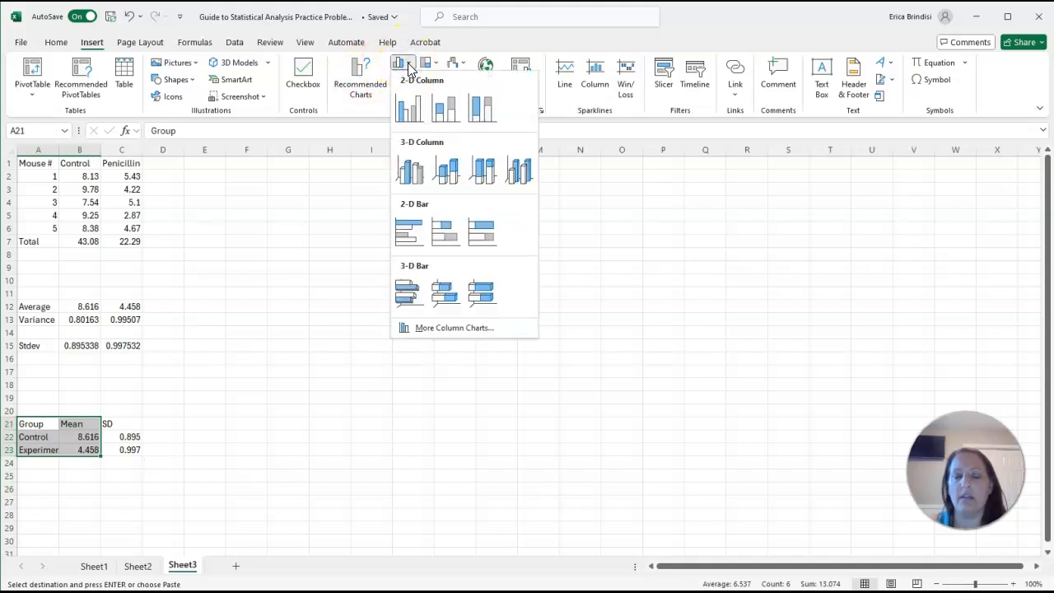
{"action": "left_click", "coordinate": [408, 109]}
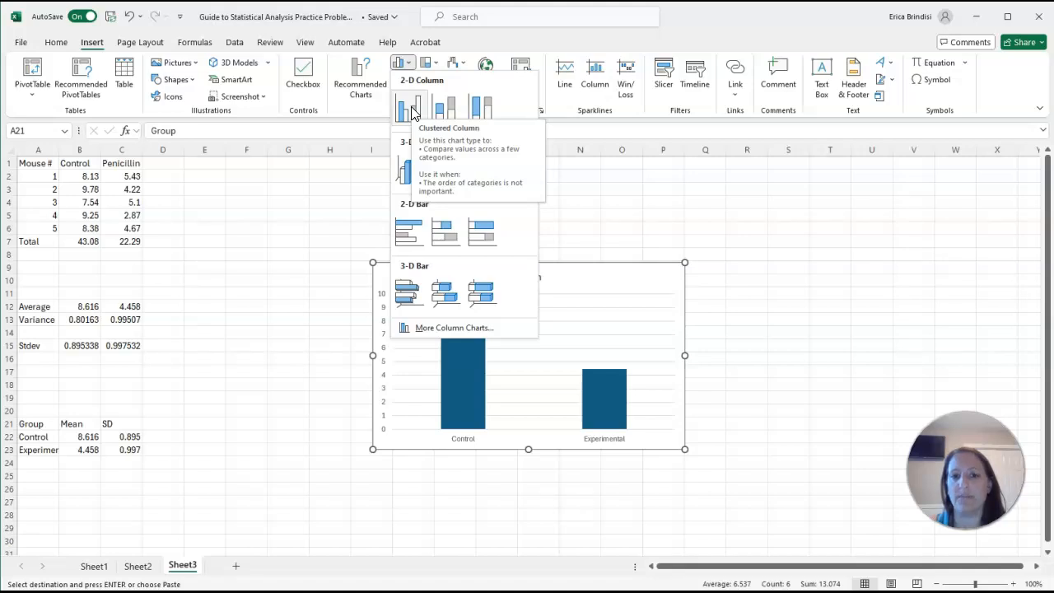
{"action": "left_click", "coordinate": [399, 107]}
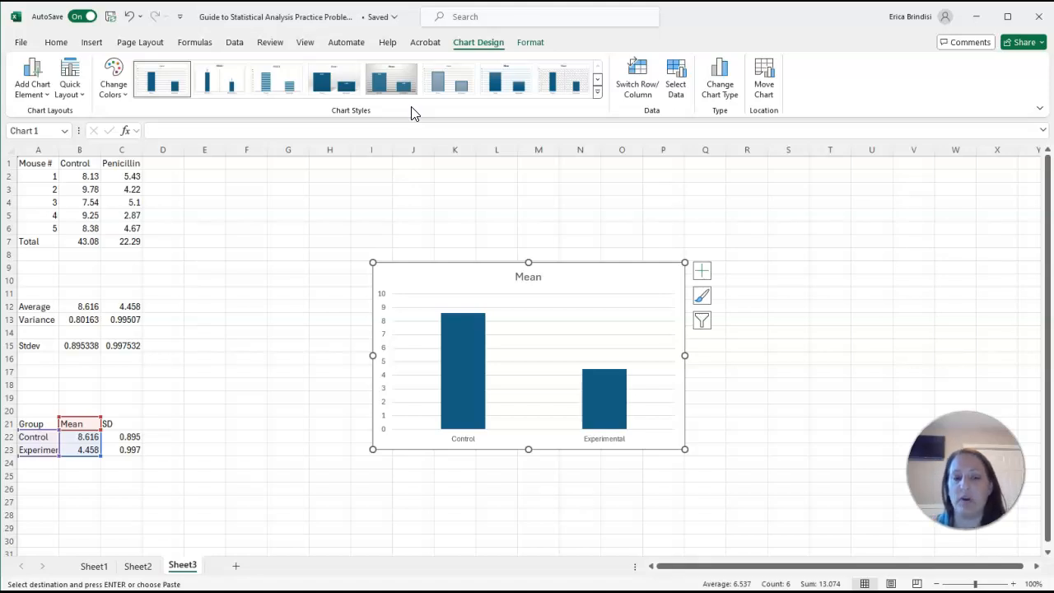
{"action": "mouse_move", "coordinate": [533, 300]}
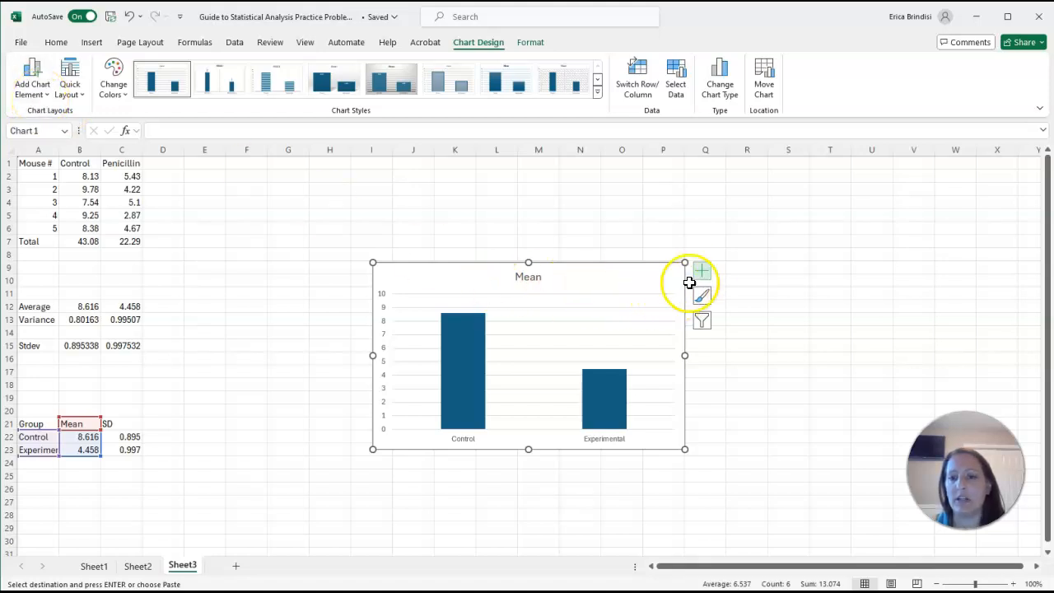
{"action": "mouse_move", "coordinate": [636, 270]}
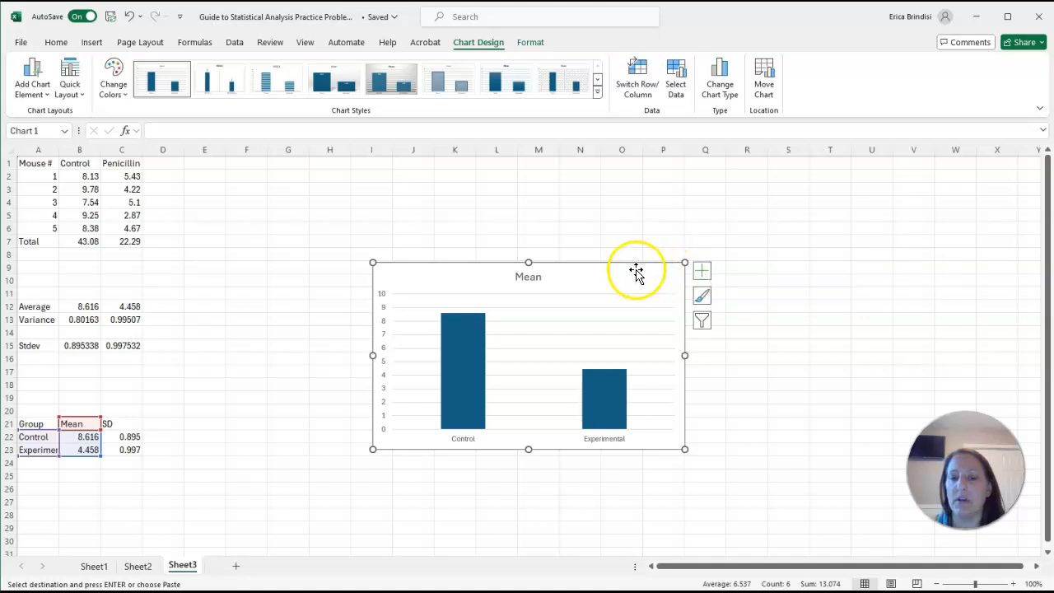
{"action": "mouse_move", "coordinate": [636, 270]}
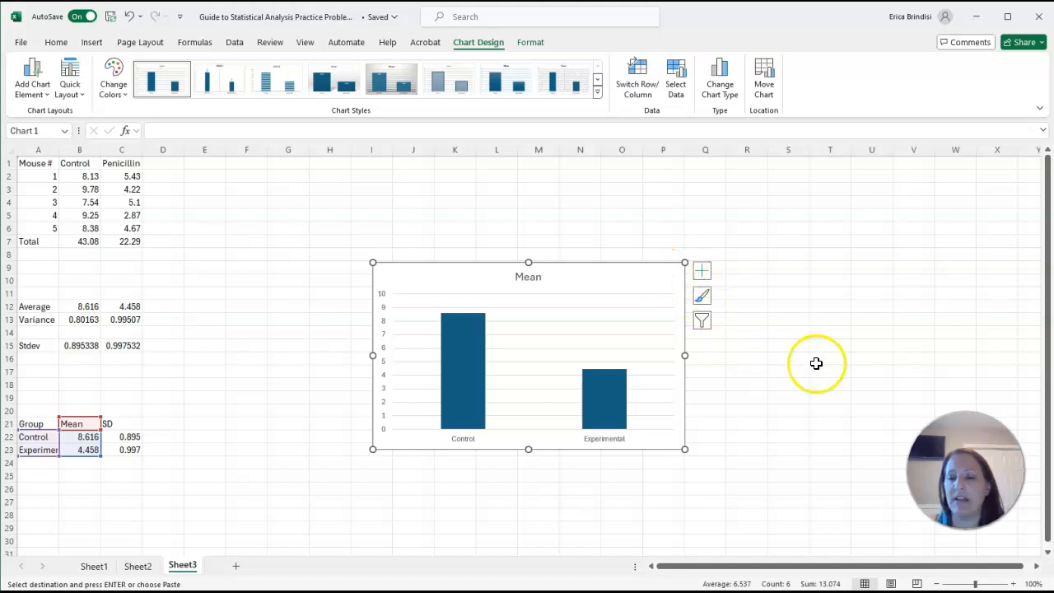
Step: Add placeholder axis titles to both axes via the Chart Elements list
{"action": "left_click", "coordinate": [830, 361]}
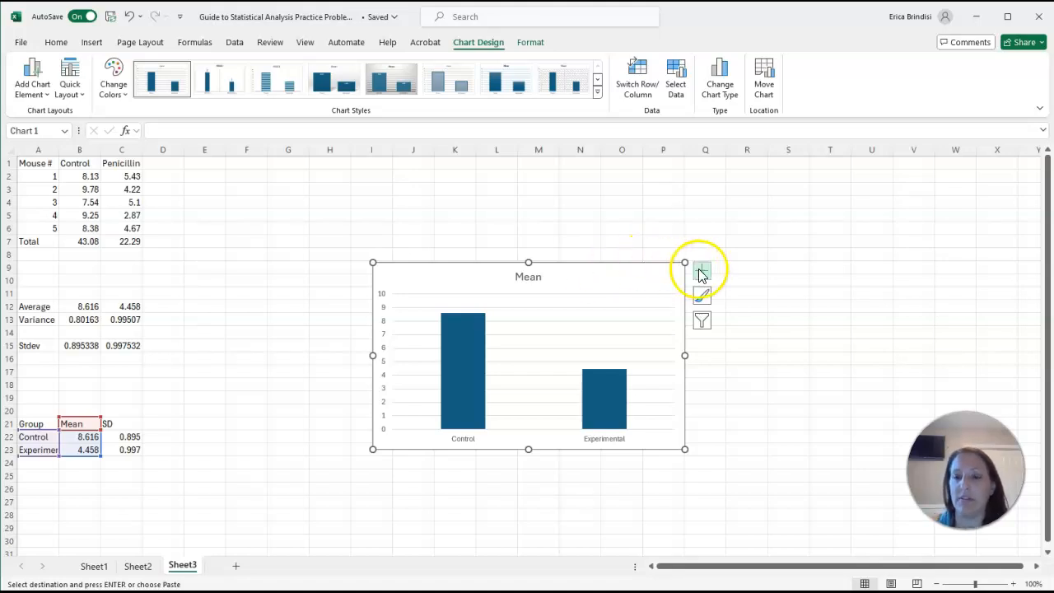
{"action": "left_click", "coordinate": [702, 270]}
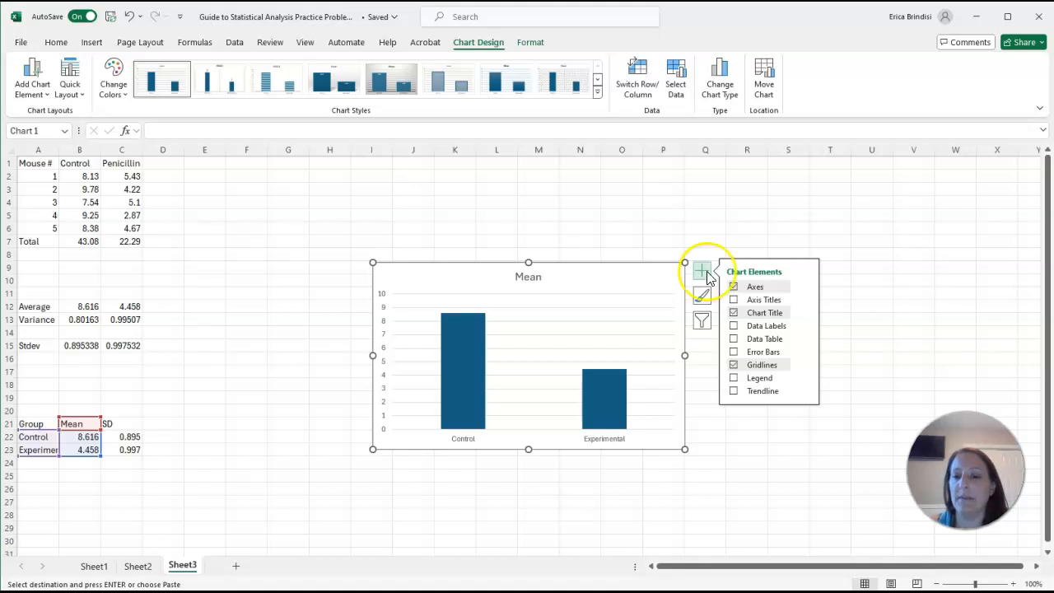
{"action": "left_click", "coordinate": [735, 300]}
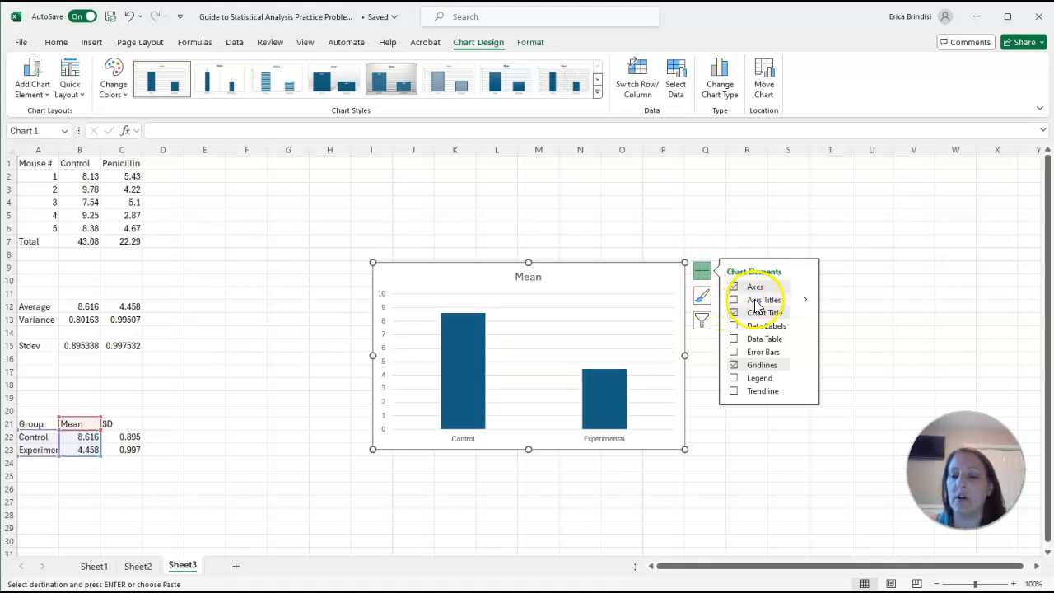
{"action": "left_click", "coordinate": [733, 300]}
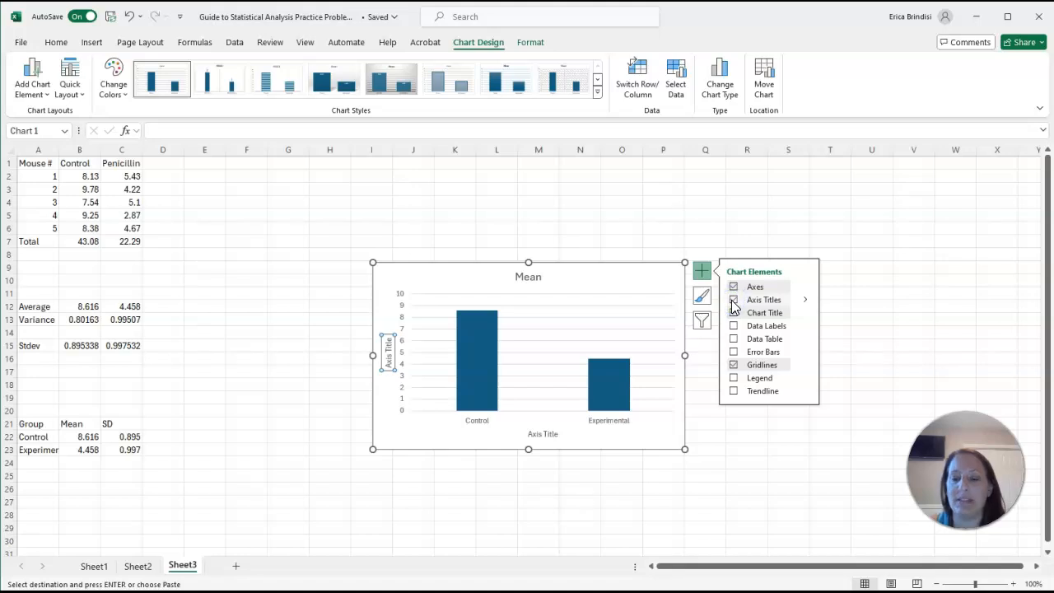
{"action": "left_click", "coordinate": [733, 313]}
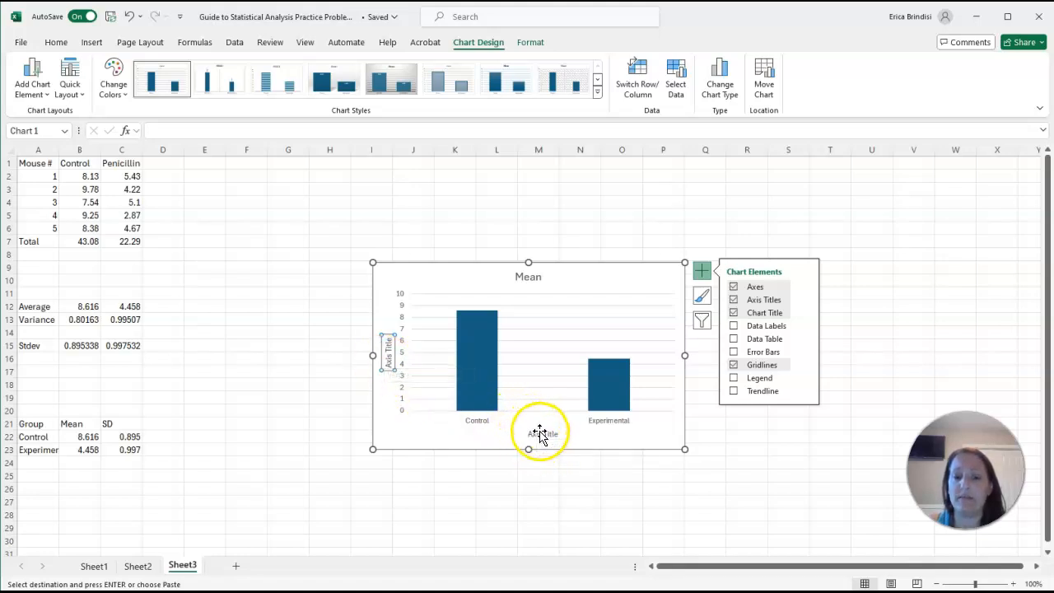
Step: Rename the horizontal axis title to 'Treatment Groups'
{"action": "left_click", "coordinate": [540, 433]}
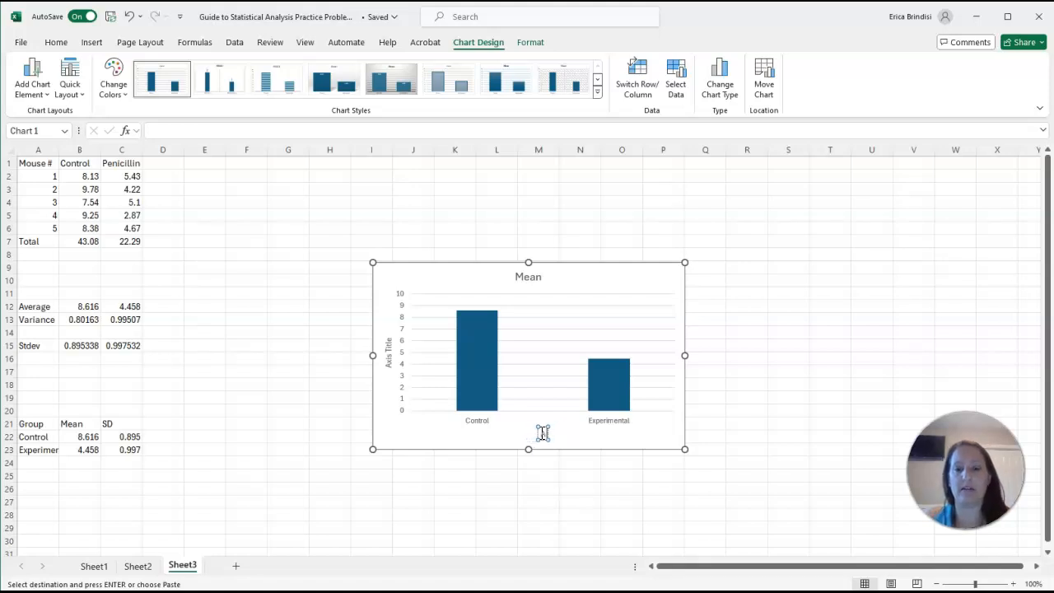
{"action": "mouse_move", "coordinate": [540, 431]}
{"action": "type", "text": "Treatment Groups"}
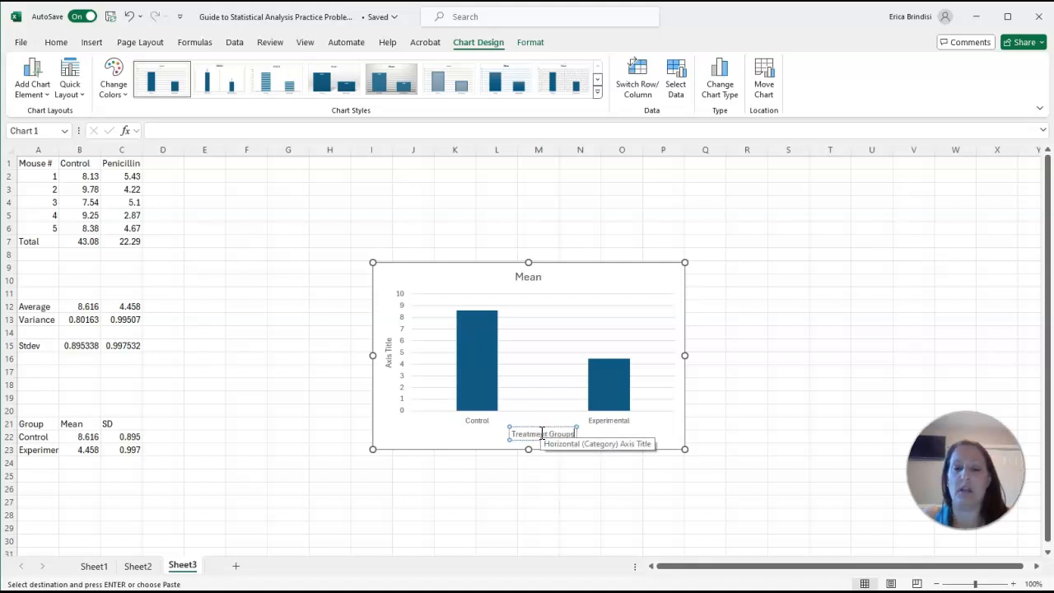
{"action": "left_click", "coordinate": [536, 486]}
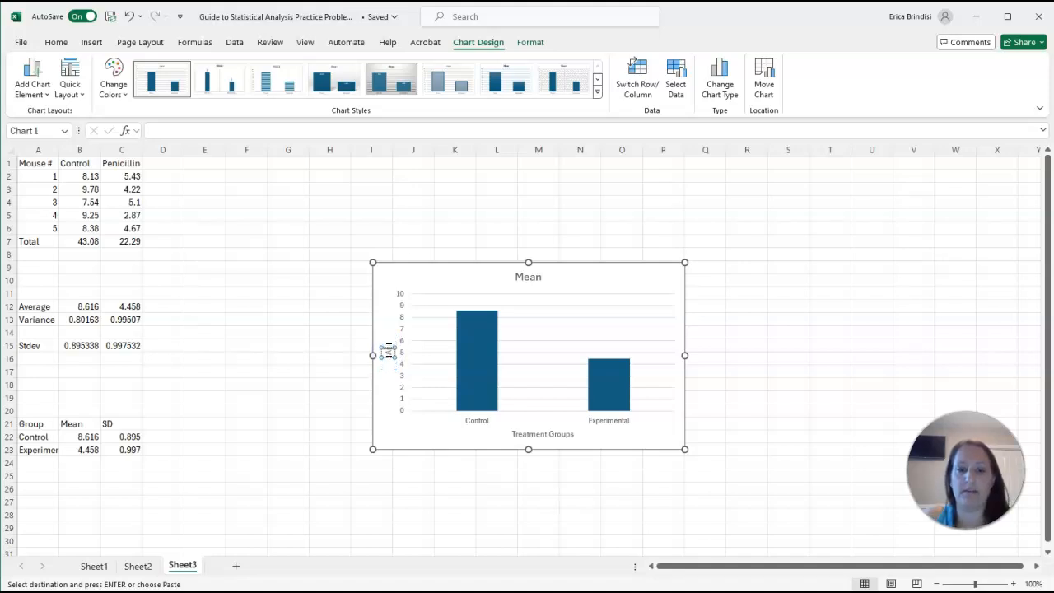
{"action": "mouse_move", "coordinate": [387, 350]}
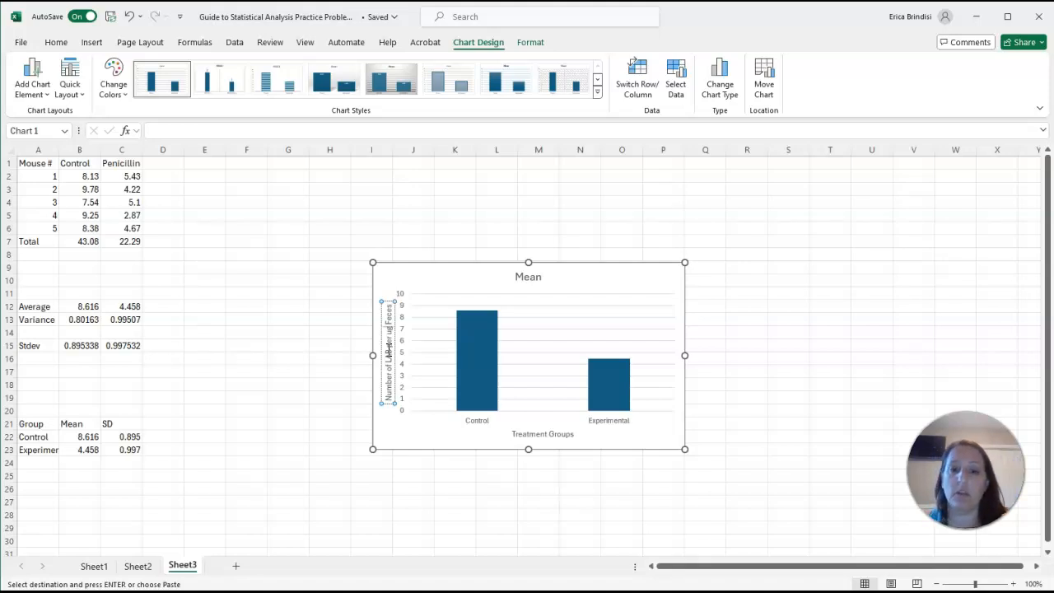
{"action": "mouse_move", "coordinate": [651, 276]}
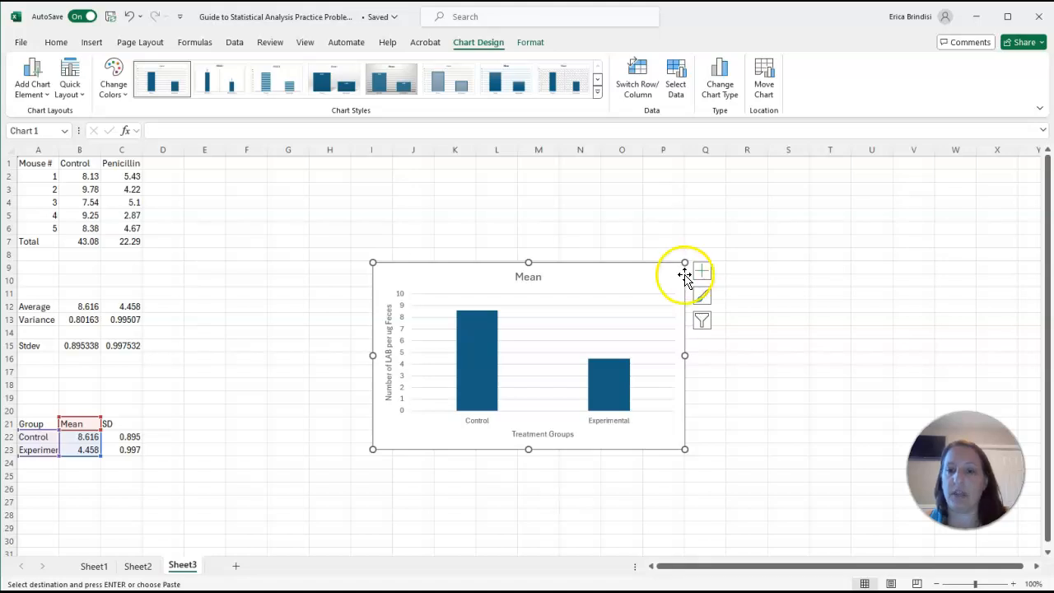
Step: Remove the gridlines from the chart via the Chart Elements list
{"action": "left_click", "coordinate": [701, 271]}
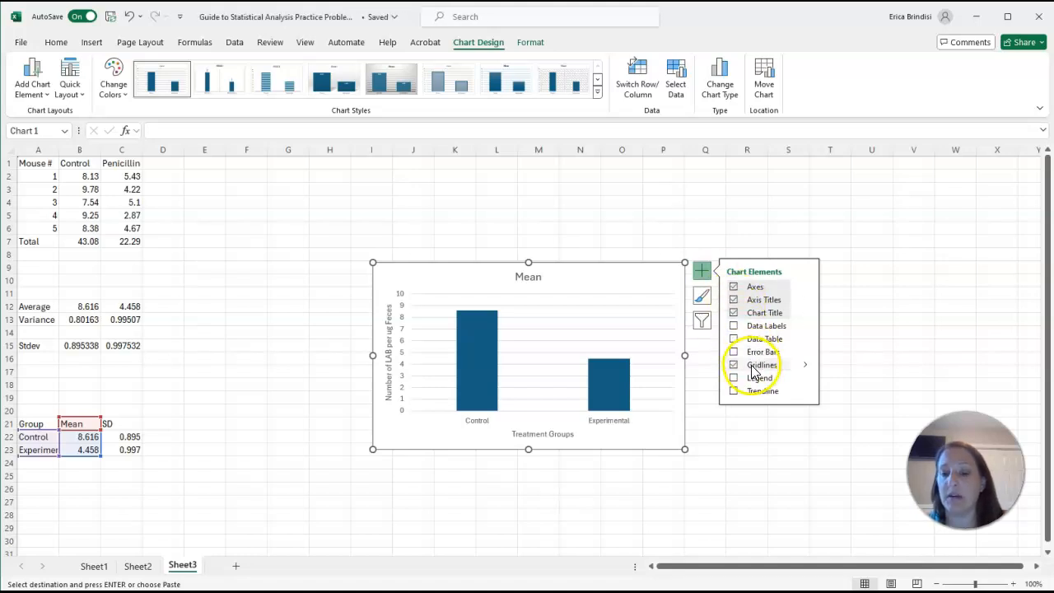
{"action": "left_click", "coordinate": [734, 365]}
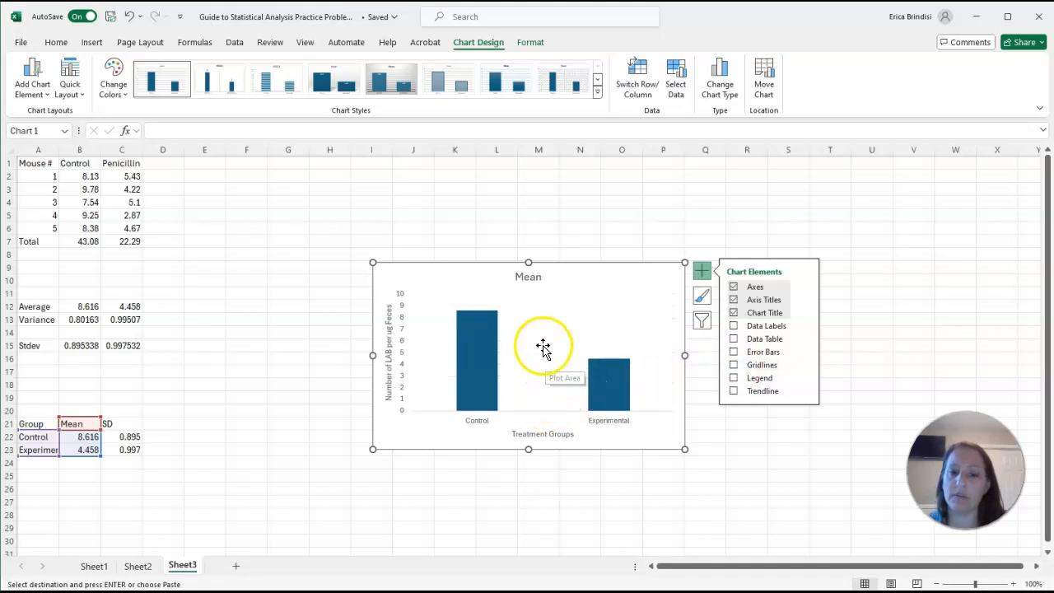
{"action": "mouse_move", "coordinate": [547, 324]}
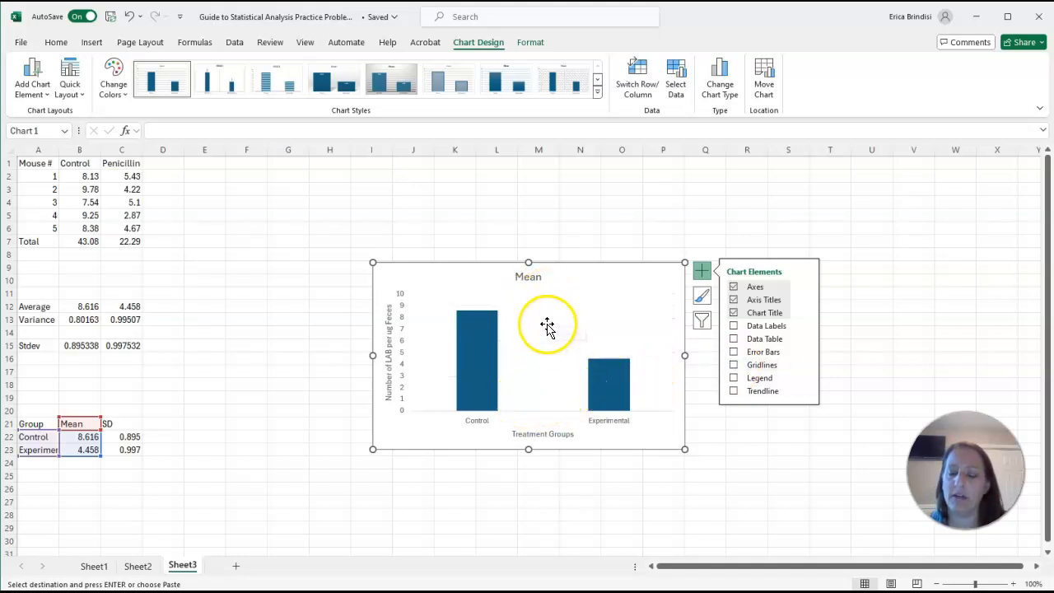
{"action": "mouse_move", "coordinate": [653, 428]}
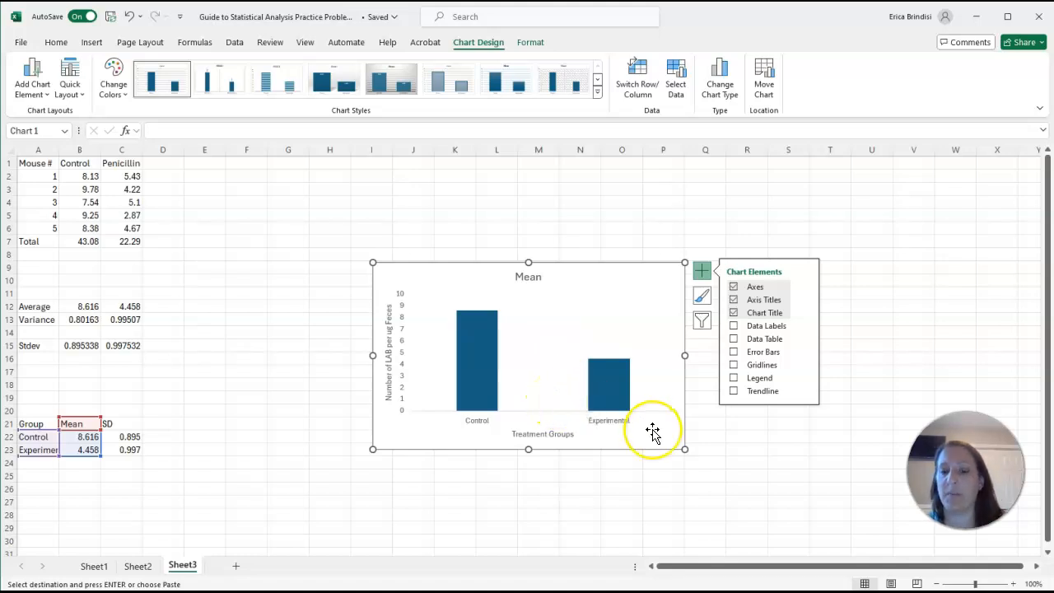
{"action": "mouse_move", "coordinate": [653, 430]}
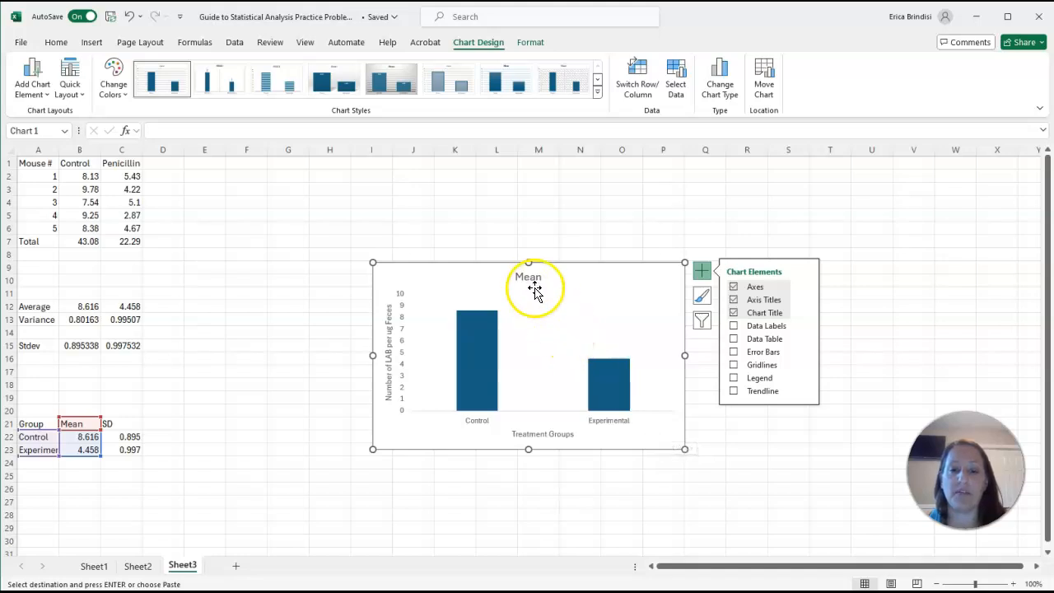
{"action": "mouse_move", "coordinate": [530, 276]}
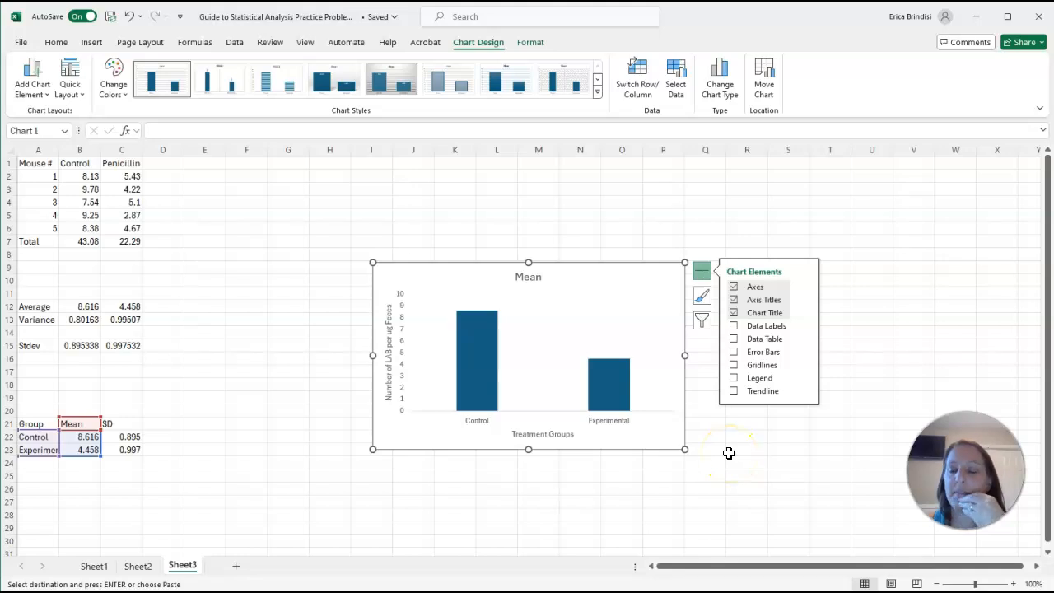
Step: Select the mean columns and bring up the error-bar type choices, discarding the default bars
{"action": "left_click", "coordinate": [728, 453]}
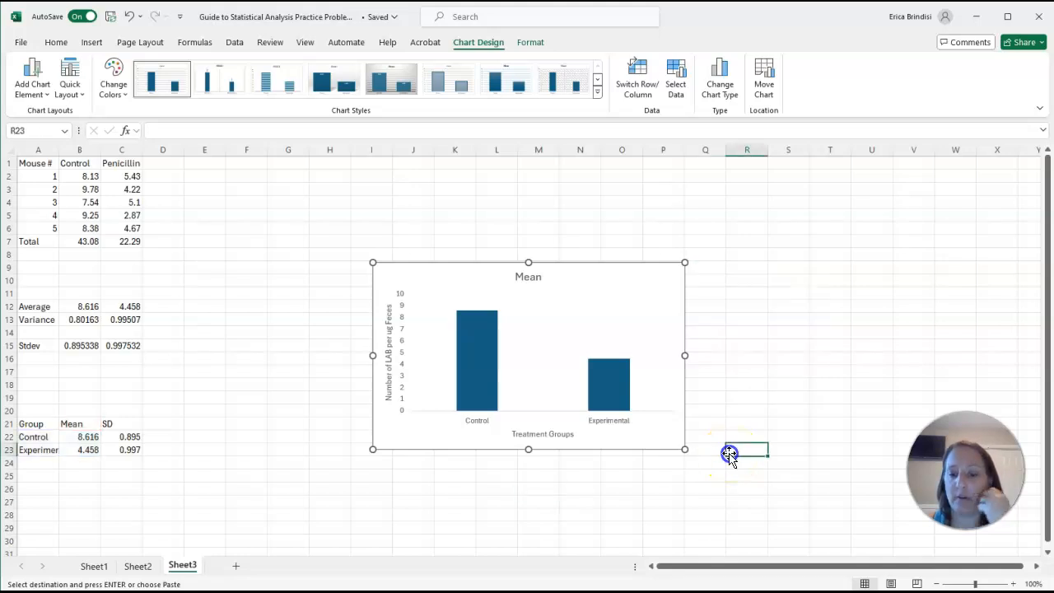
{"action": "left_click", "coordinate": [478, 377]}
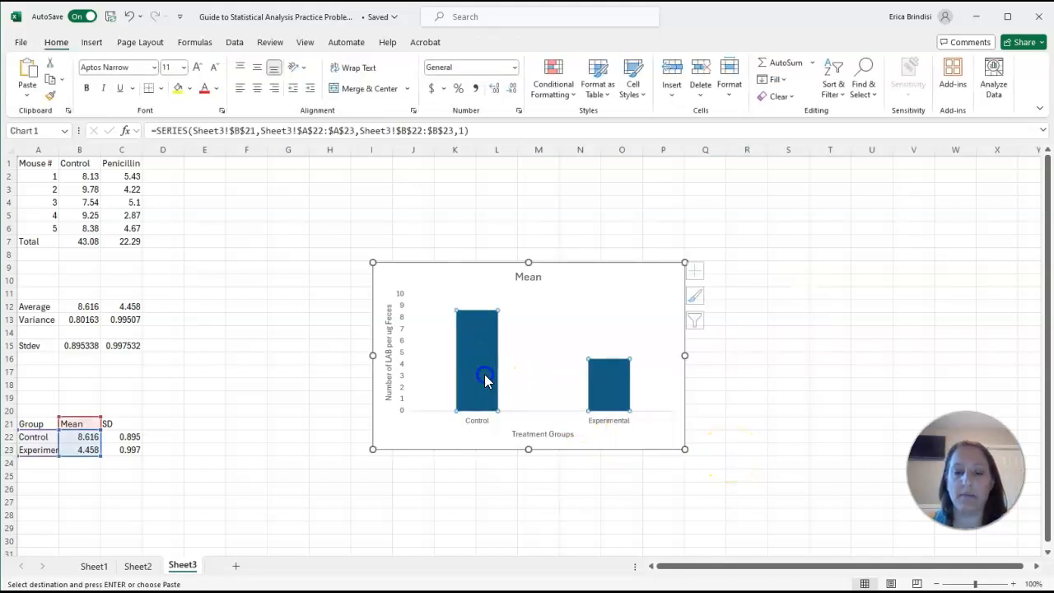
{"action": "left_click", "coordinate": [486, 379]}
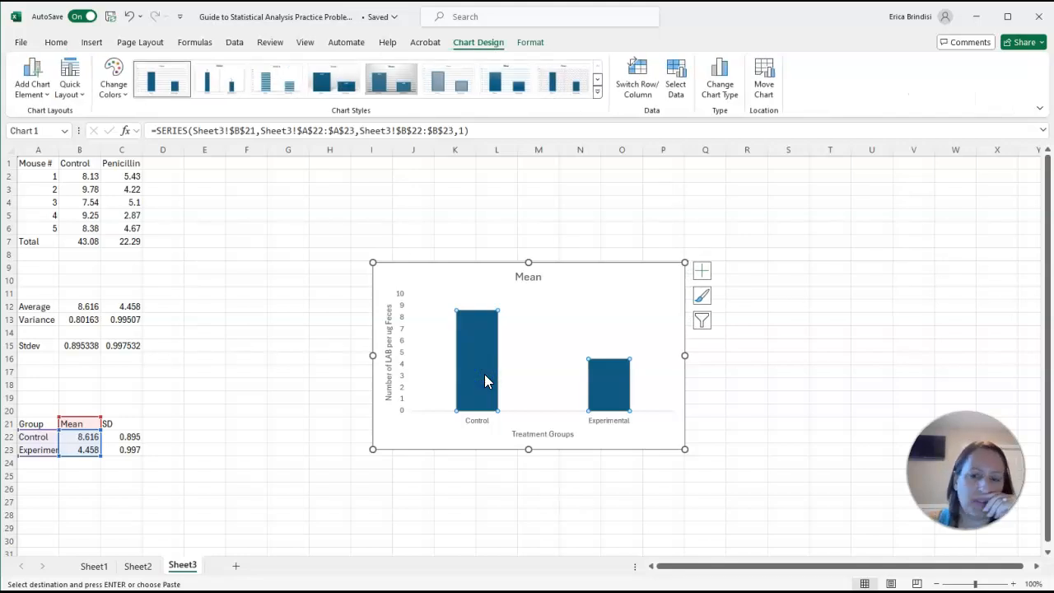
{"action": "mouse_move", "coordinate": [702, 270]}
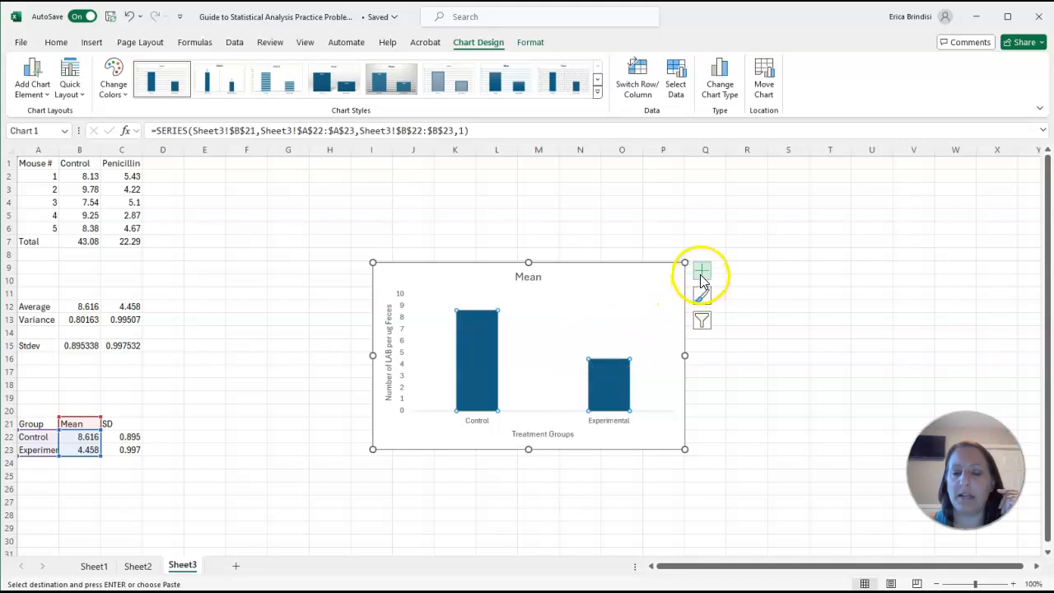
{"action": "left_click", "coordinate": [701, 270]}
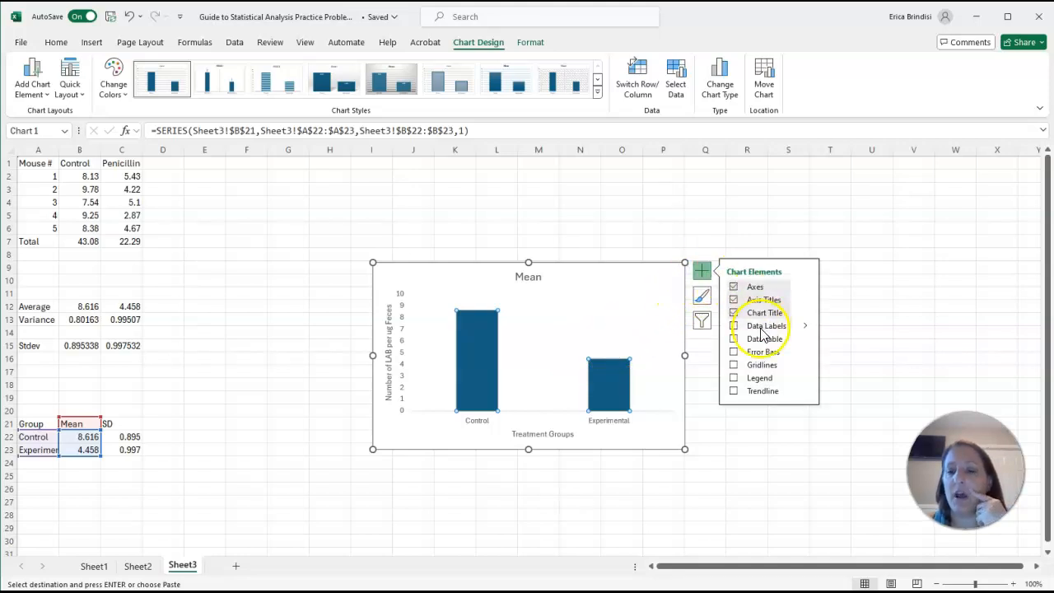
{"action": "left_click", "coordinate": [734, 352]}
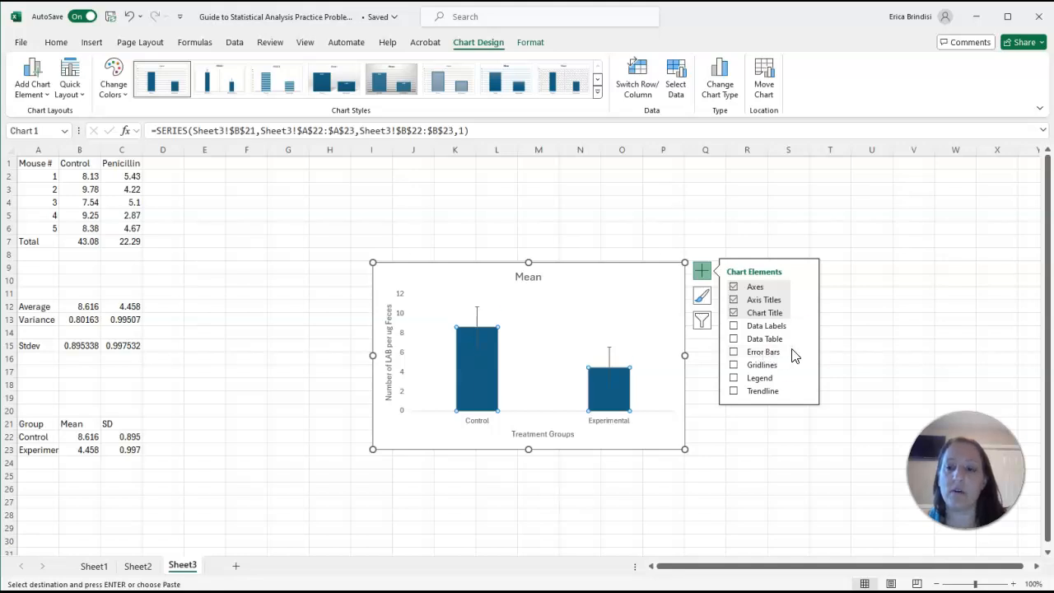
{"action": "left_click", "coordinate": [735, 352]}
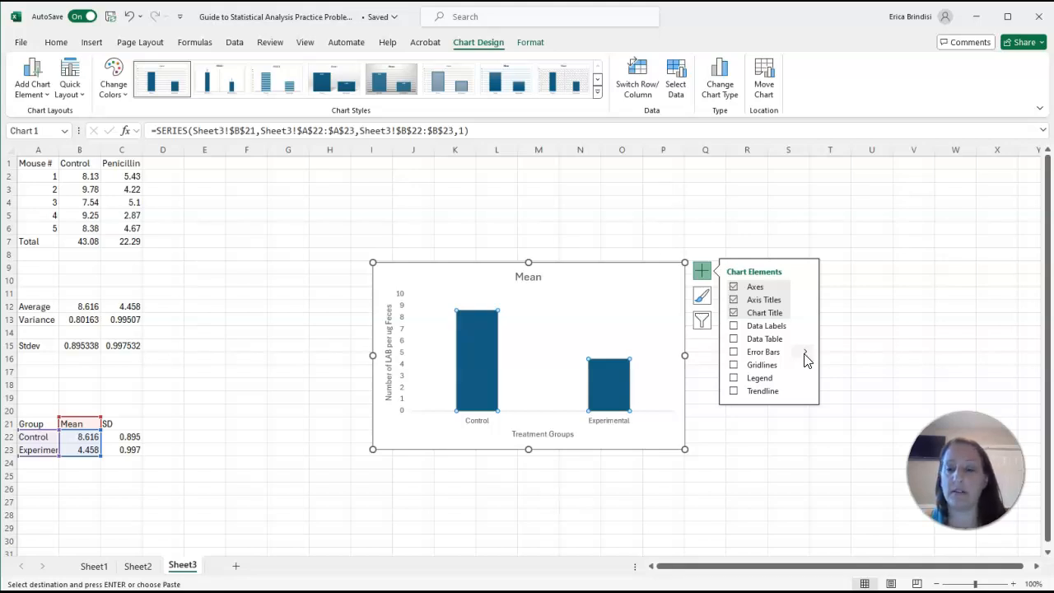
{"action": "left_click", "coordinate": [805, 352]}
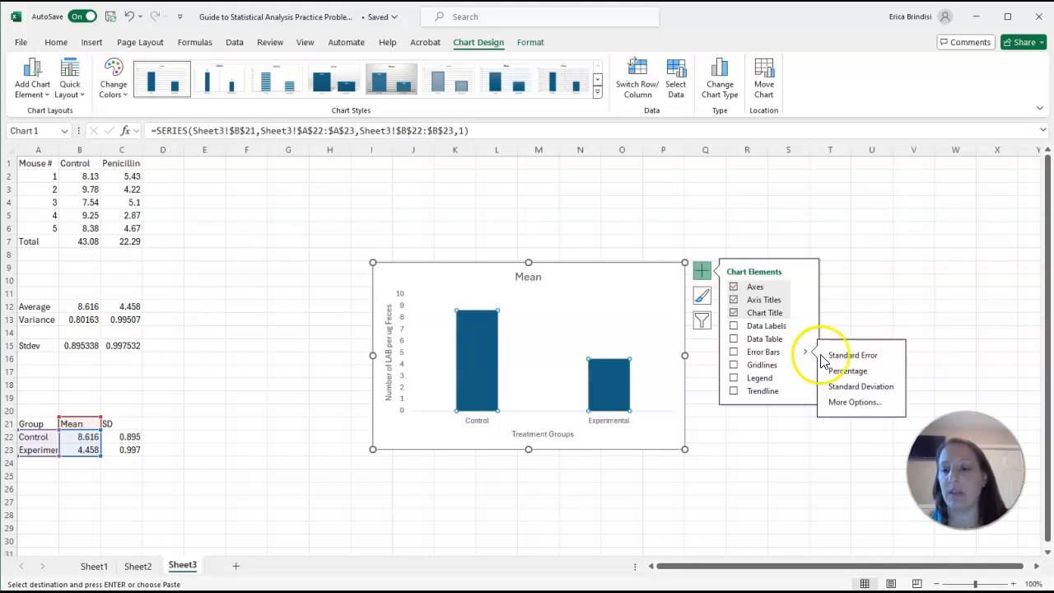
{"action": "mouse_move", "coordinate": [853, 402]}
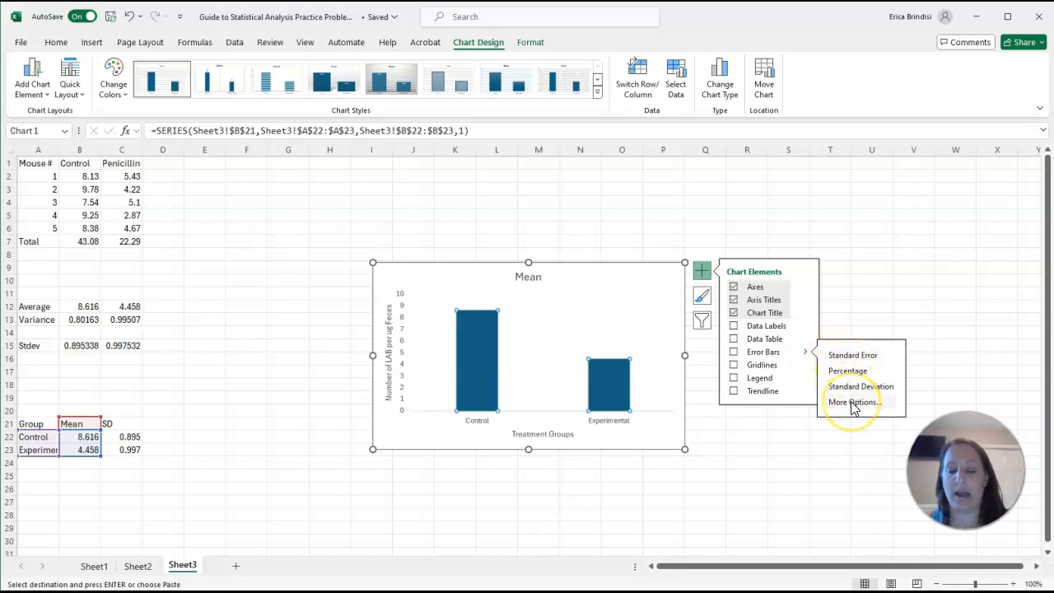
Step: Switch the error bars to Custom and bring up the Specify Value entry
{"action": "left_click", "coordinate": [853, 402]}
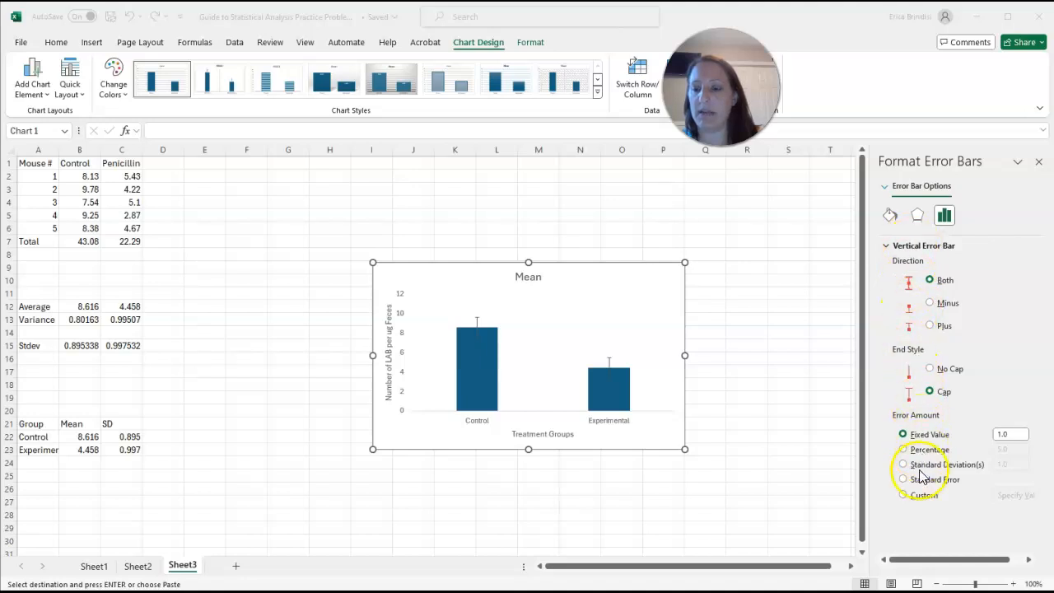
{"action": "left_click", "coordinate": [903, 494]}
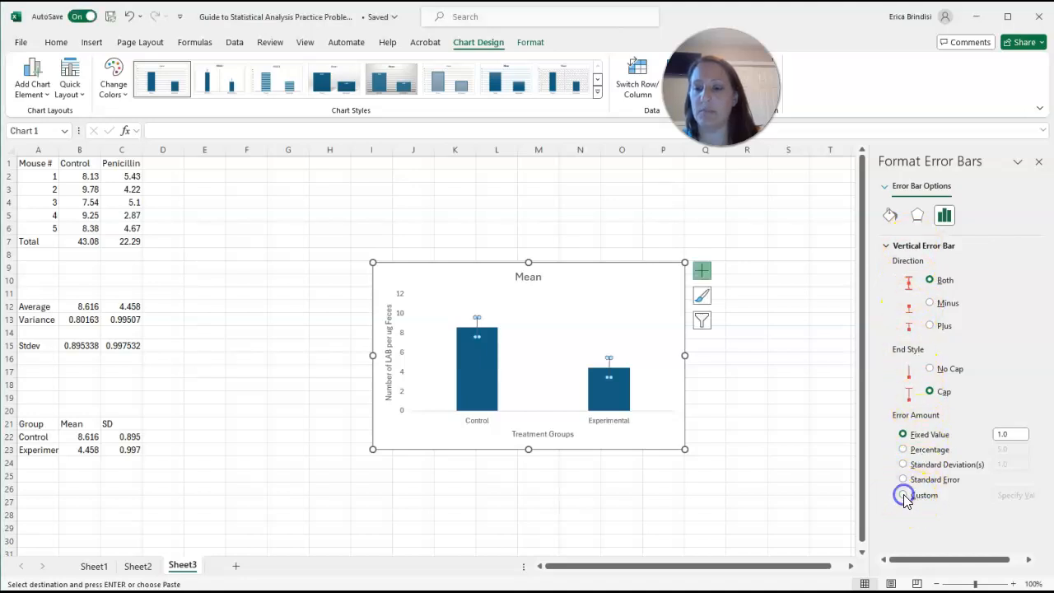
{"action": "left_click", "coordinate": [903, 494]}
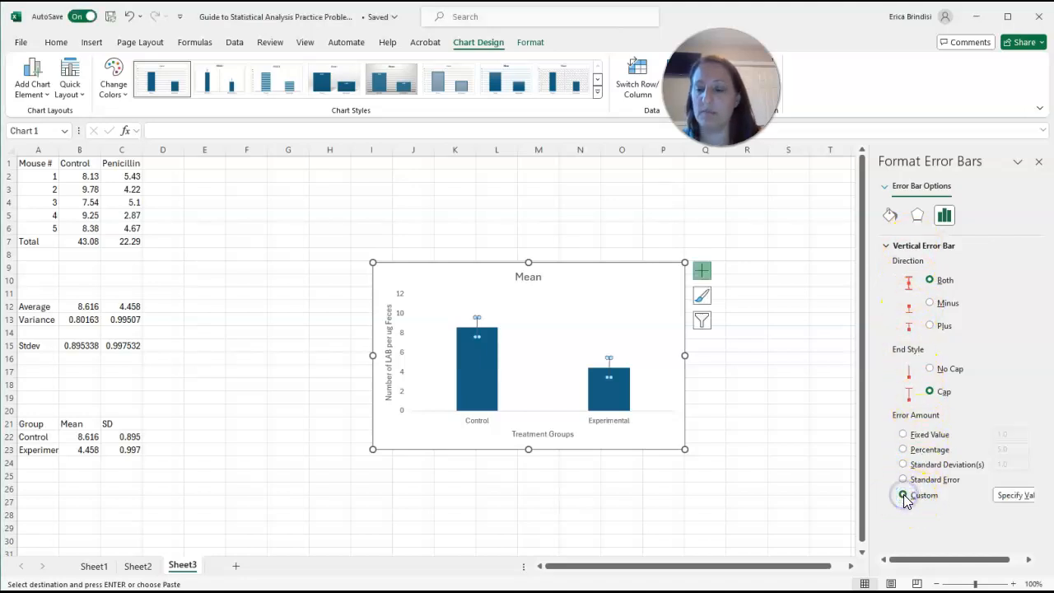
{"action": "left_click", "coordinate": [1015, 494]}
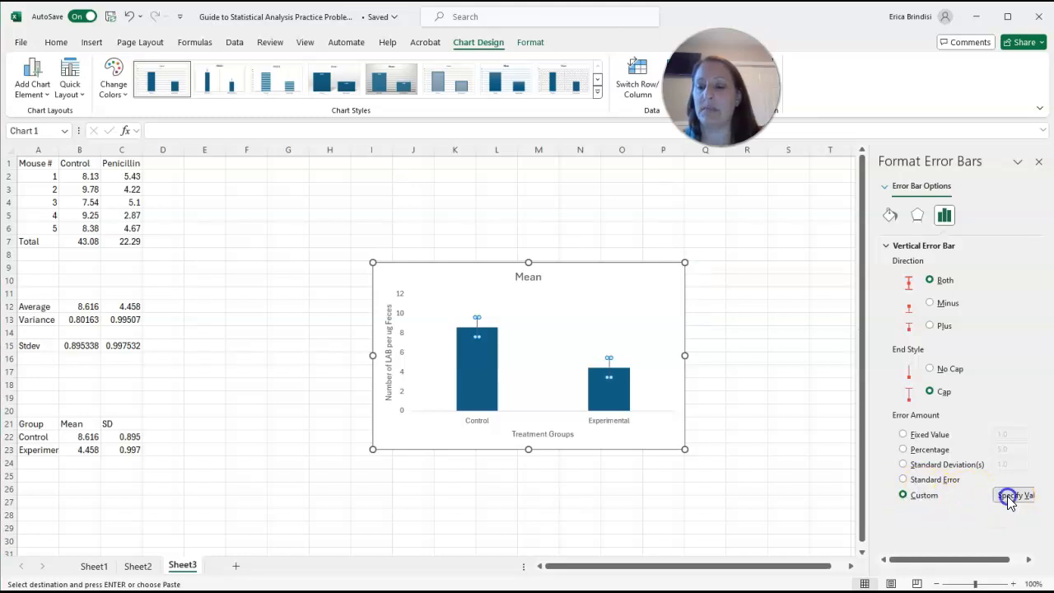
{"action": "left_click", "coordinate": [1015, 494]}
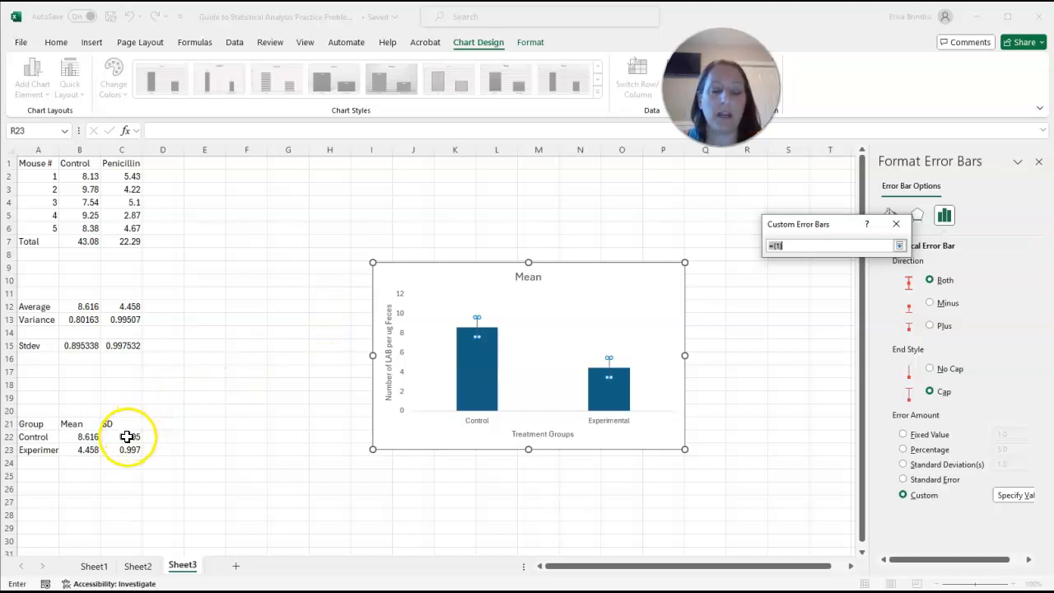
Step: Set both positive and negative error values to the SD cells C22:C23 and confirm
{"action": "left_click_drag", "start_coordinate": [122, 437], "coordinate": [122, 450]}
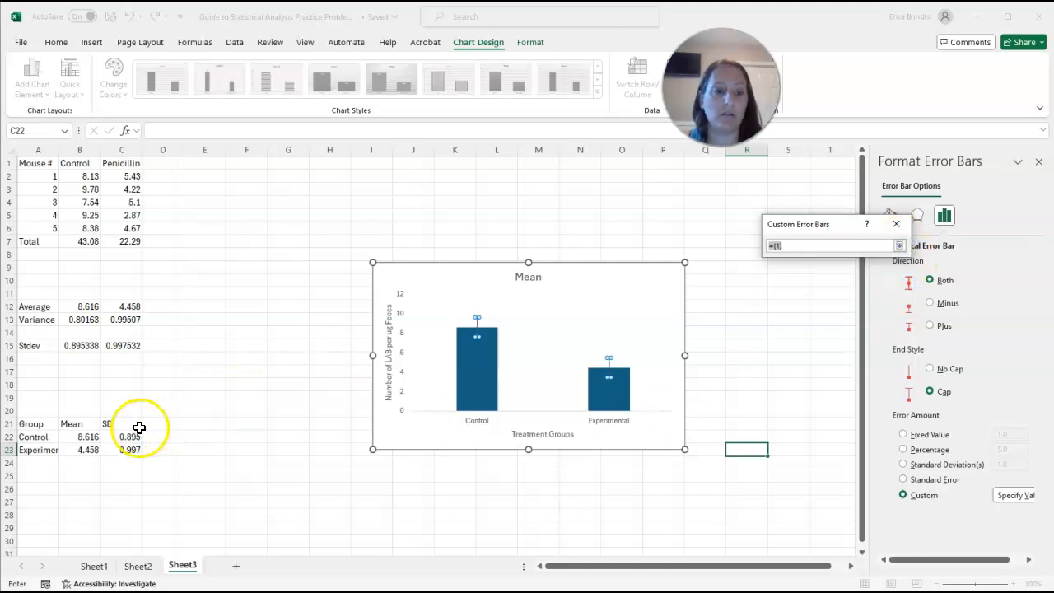
{"action": "left_click_drag", "start_coordinate": [122, 436], "coordinate": [122, 450]}
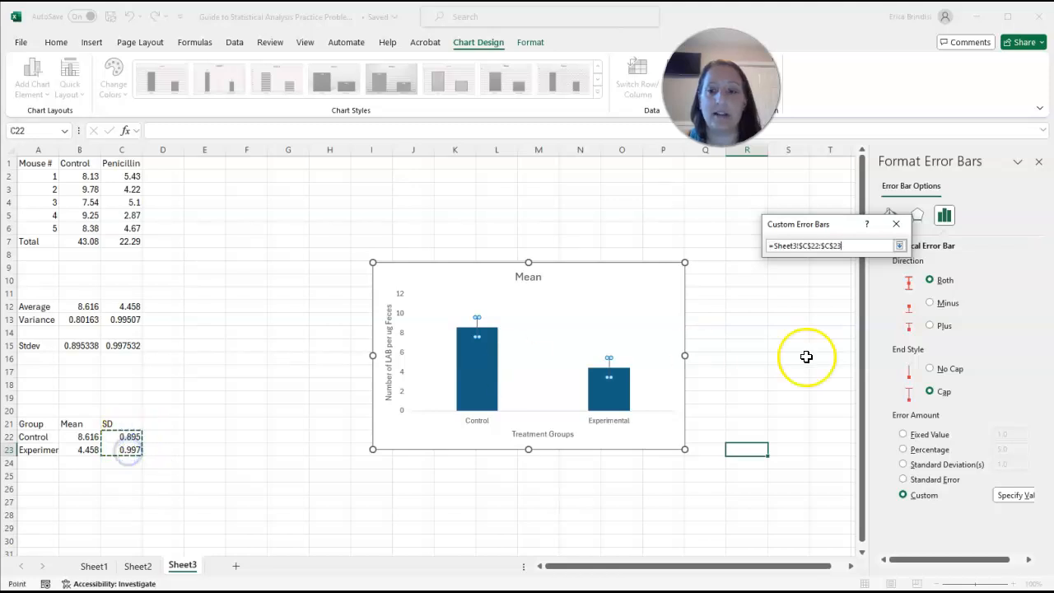
{"action": "left_click", "coordinate": [899, 245]}
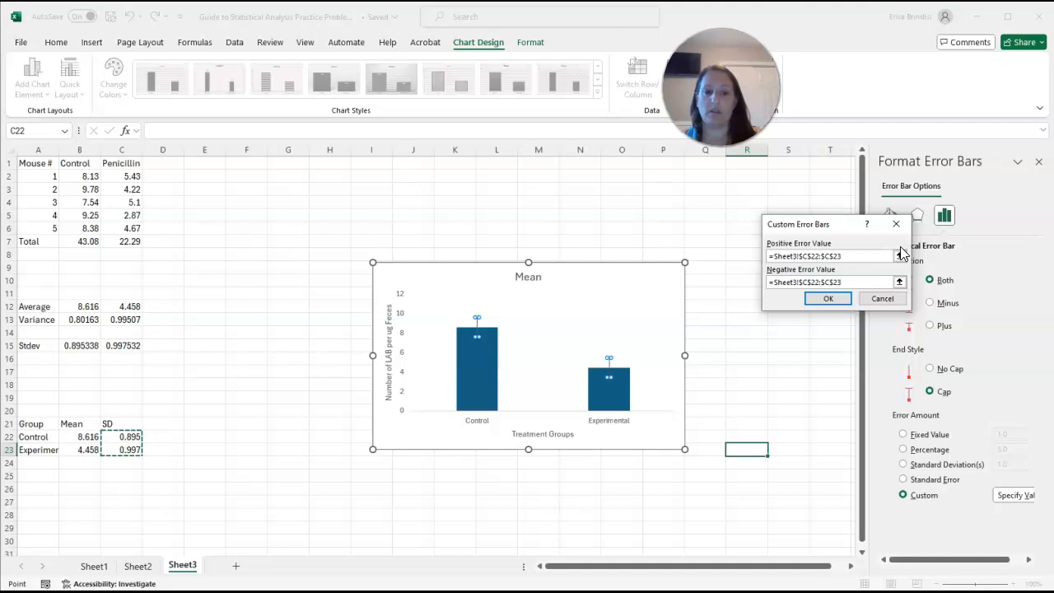
{"action": "left_click", "coordinate": [829, 300]}
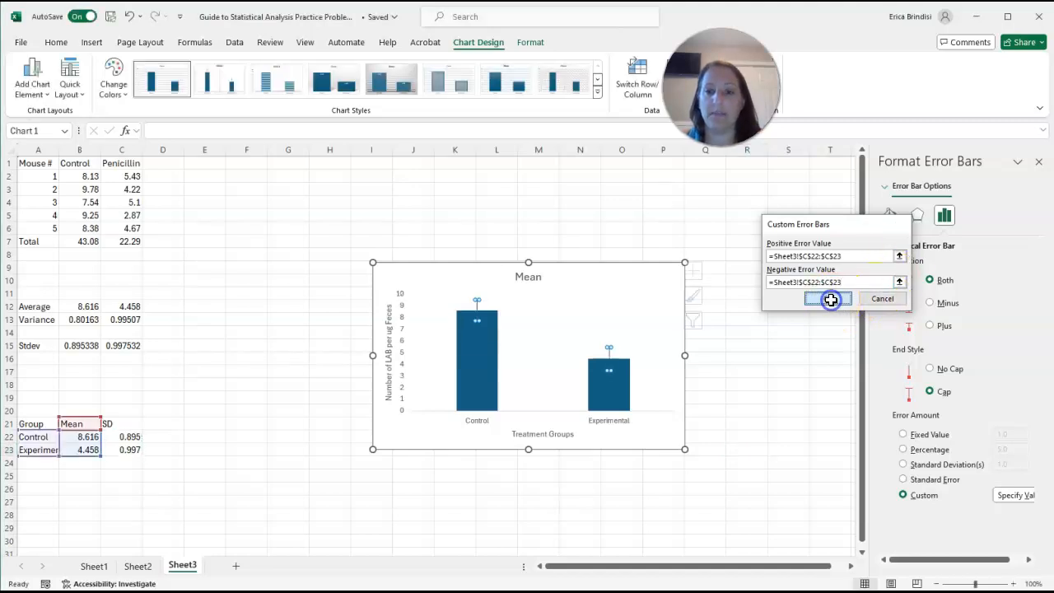
{"action": "left_click", "coordinate": [828, 299]}
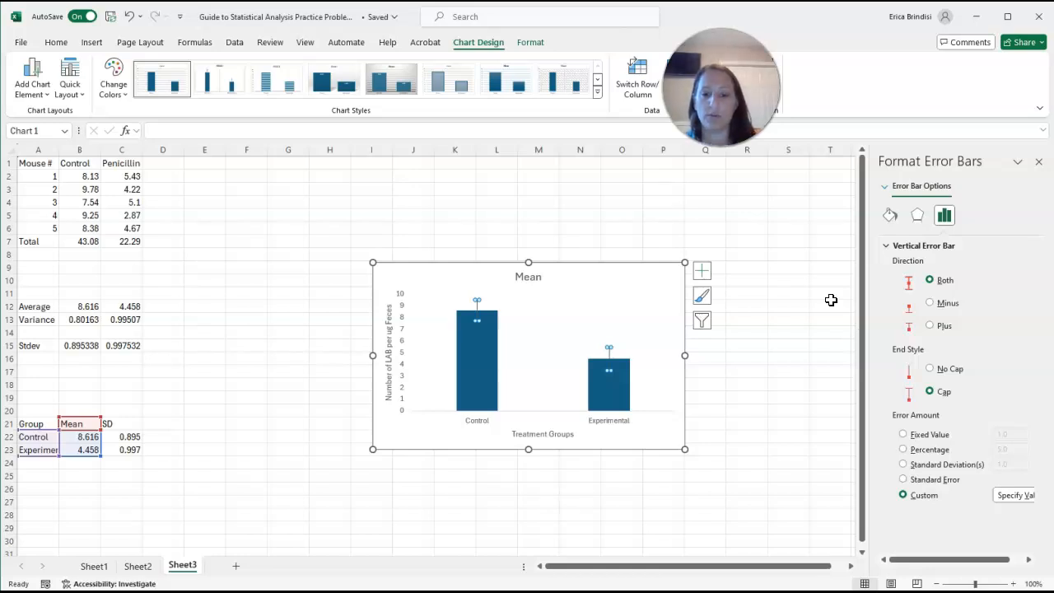
{"action": "mouse_move", "coordinate": [481, 354]}
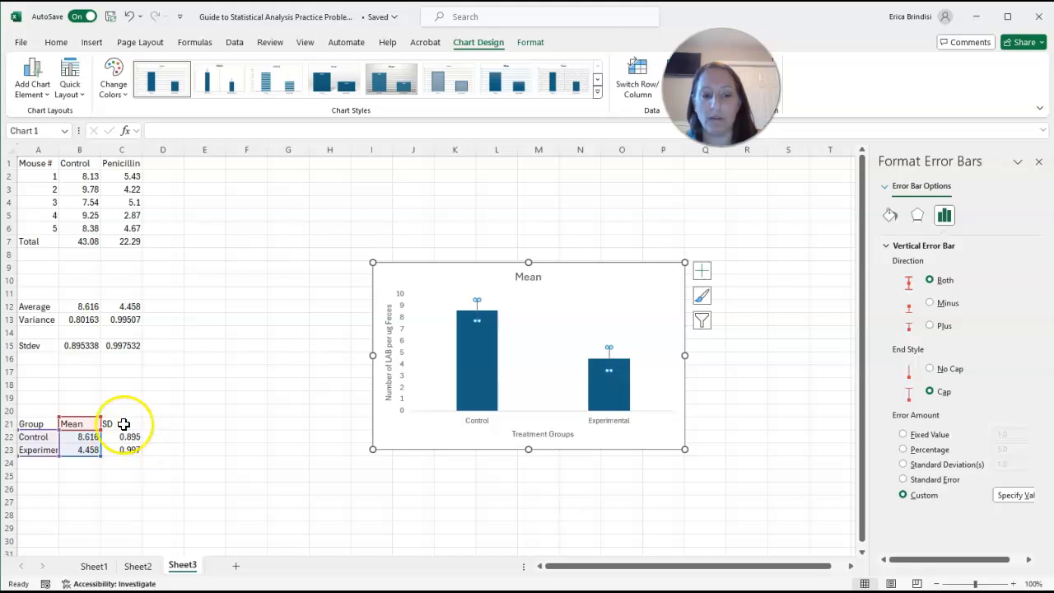
{"action": "mouse_move", "coordinate": [379, 364]}
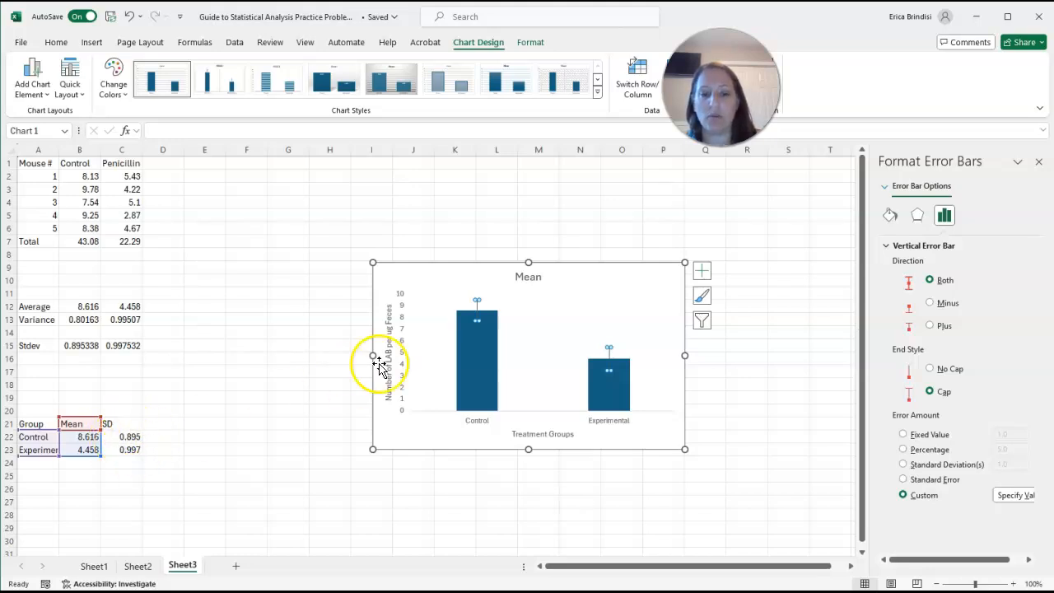
{"action": "mouse_move", "coordinate": [476, 321]}
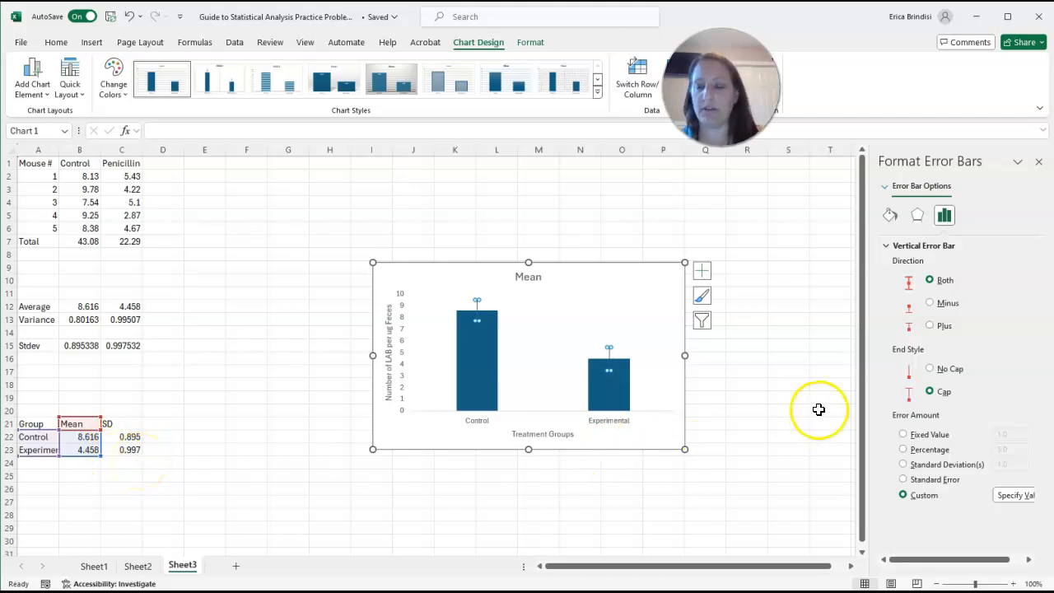
Step: Revisit the Custom Error Bars dialog and confirm the SD ranges for both directions again
{"action": "left_click", "coordinate": [1038, 161]}
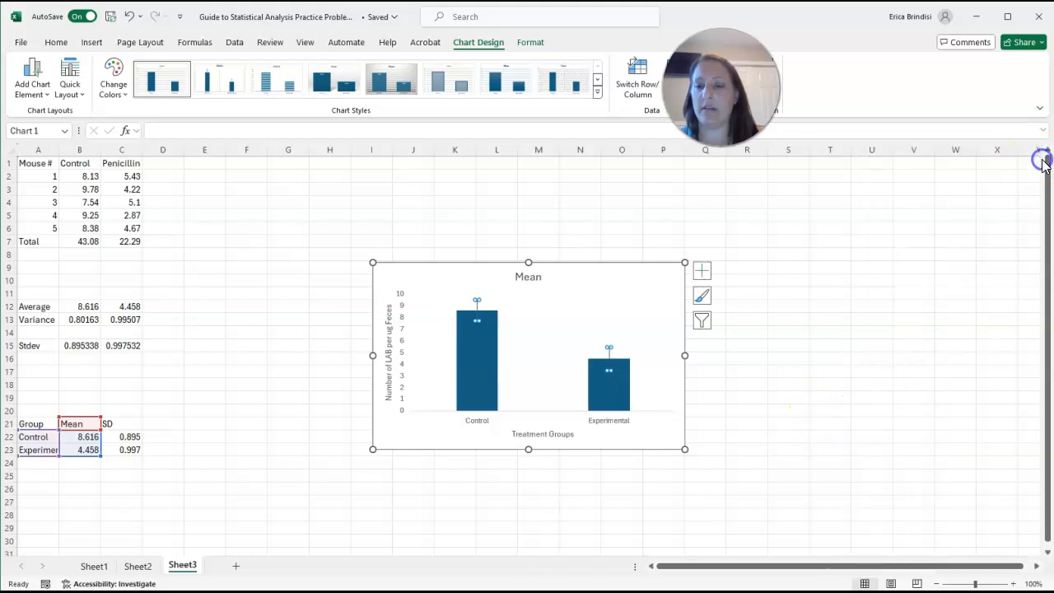
{"action": "left_click", "coordinate": [701, 270]}
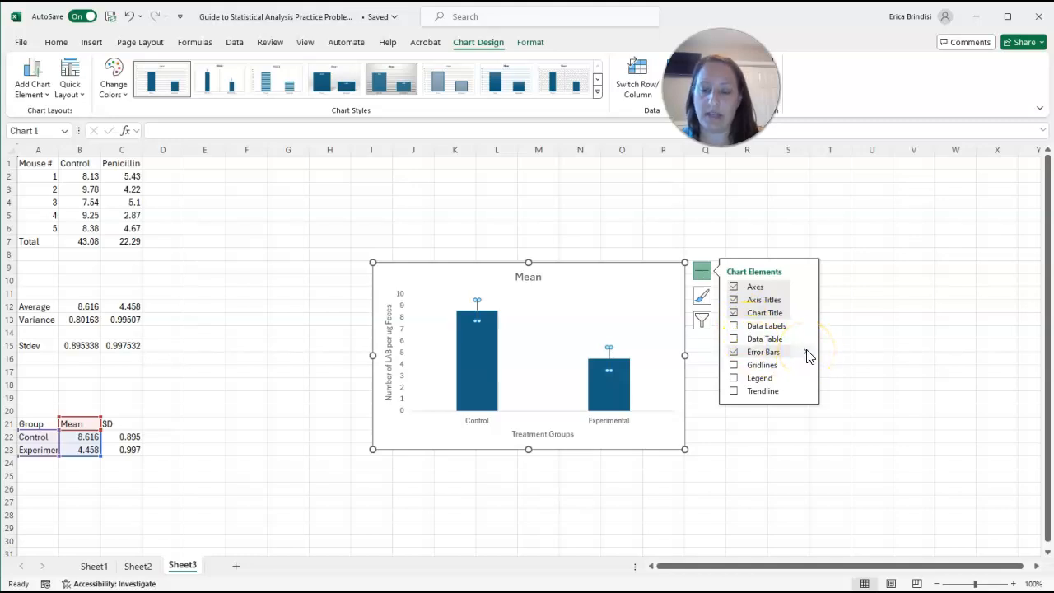
{"action": "left_click", "coordinate": [807, 352]}
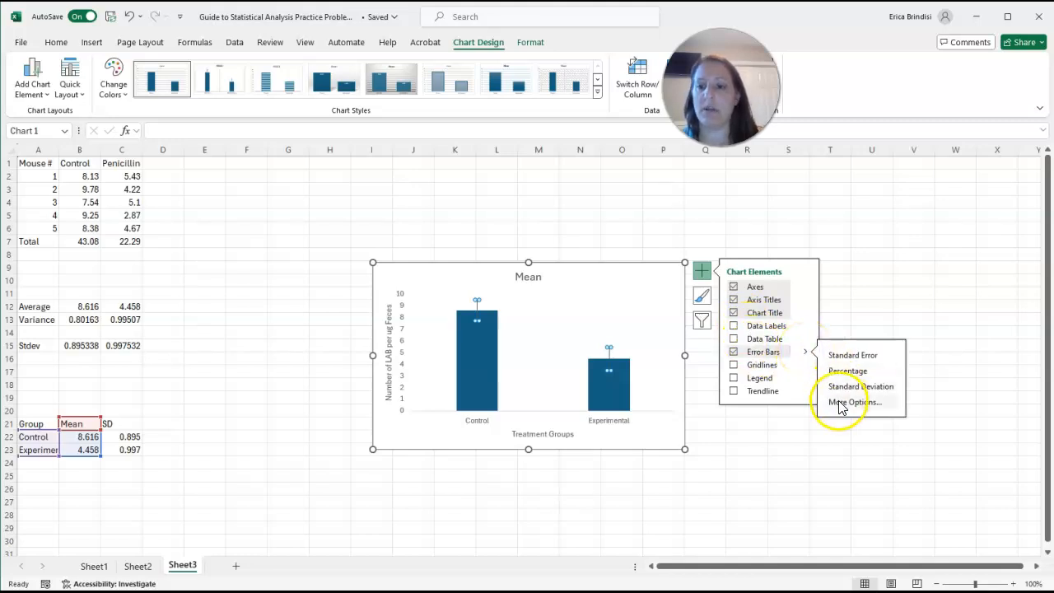
{"action": "left_click", "coordinate": [857, 402]}
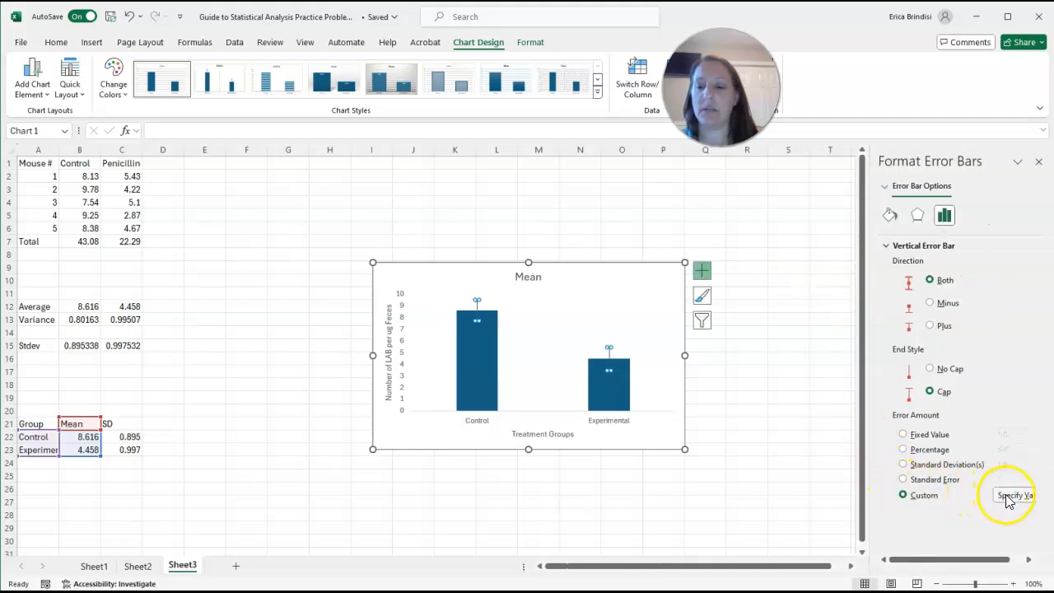
{"action": "left_click", "coordinate": [1014, 494]}
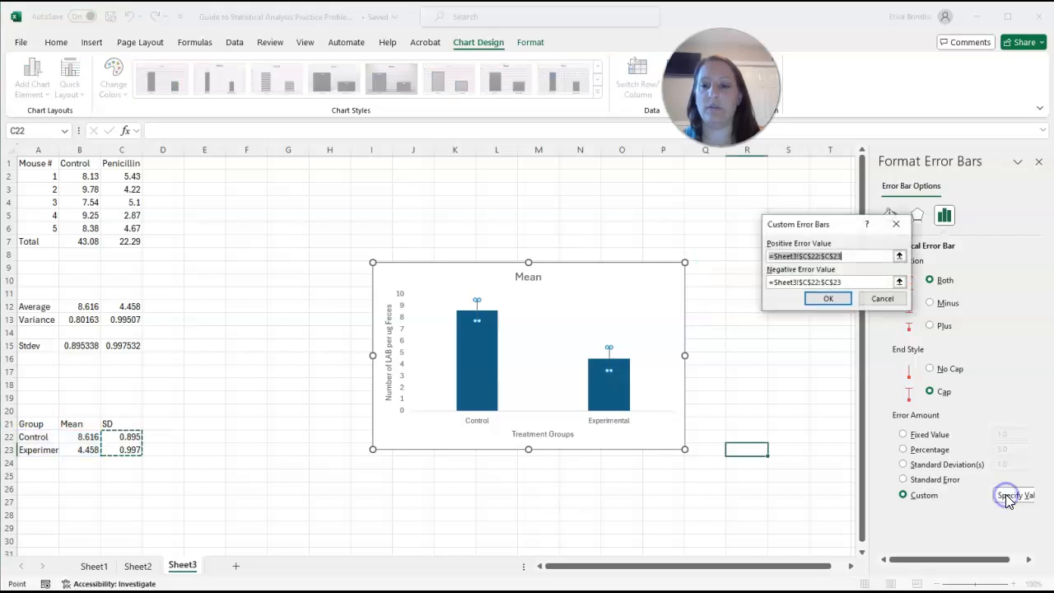
{"action": "mouse_move", "coordinate": [878, 364]}
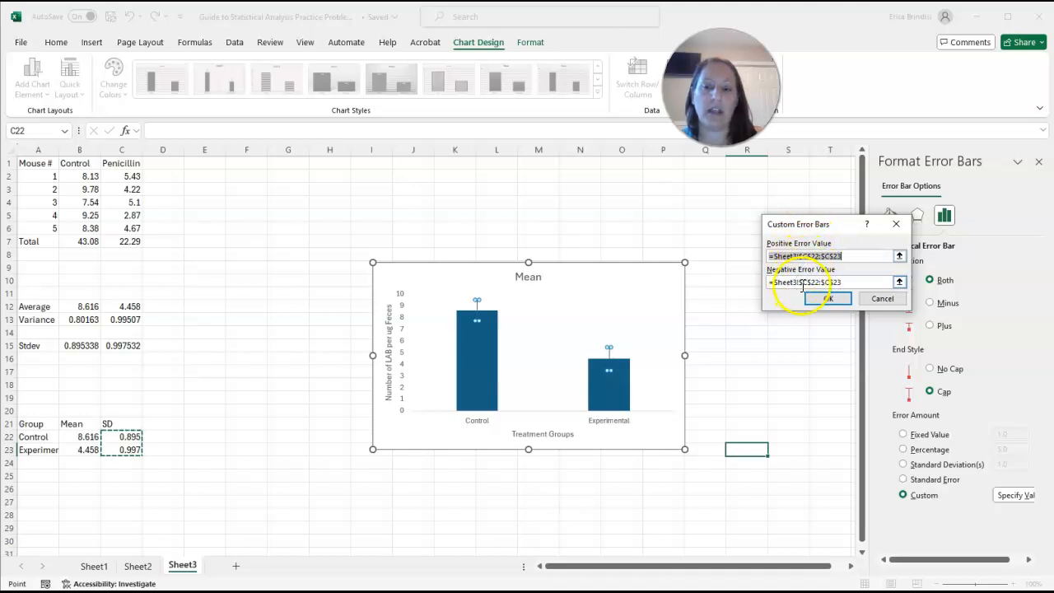
{"action": "left_click", "coordinate": [883, 300]}
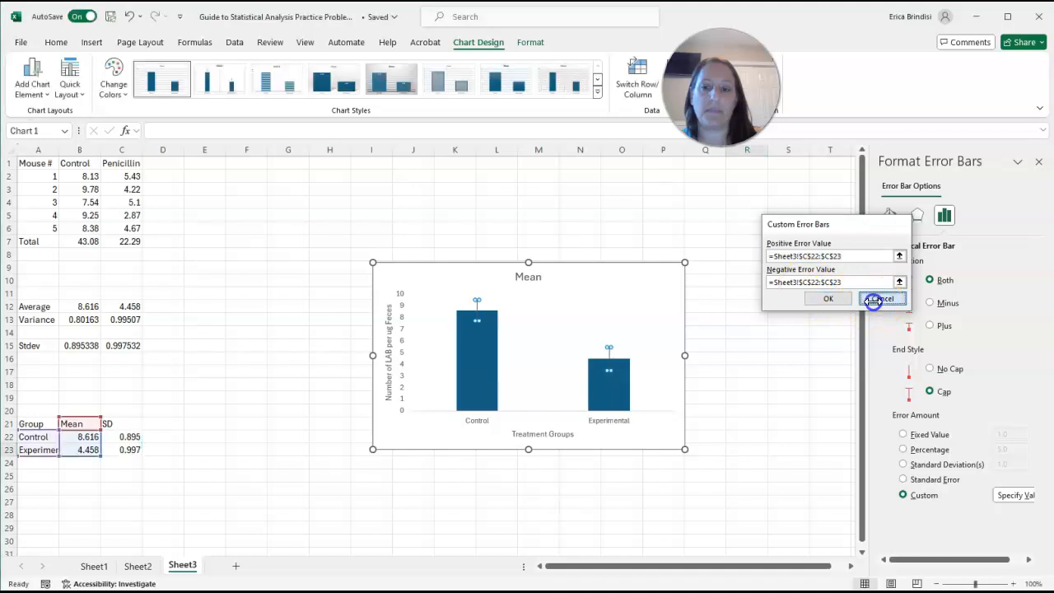
{"action": "left_click", "coordinate": [883, 298]}
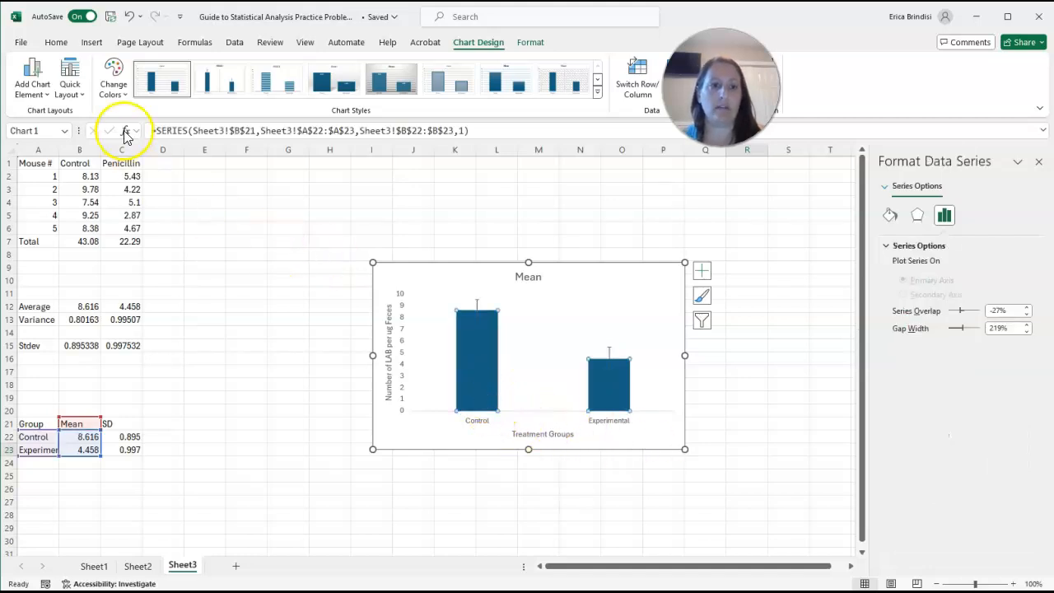
{"action": "left_click", "coordinate": [114, 74]}
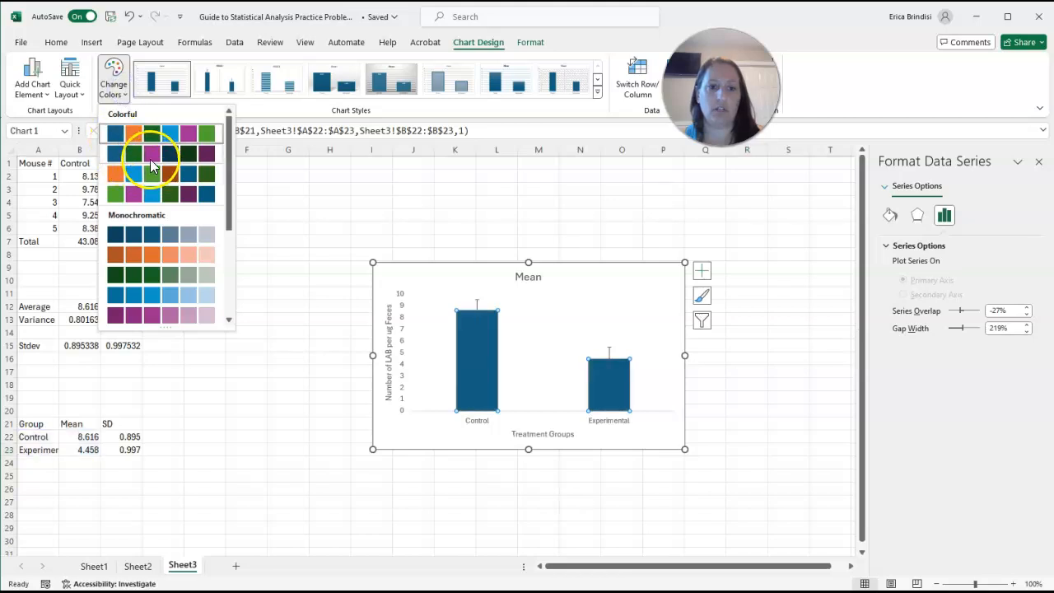
{"action": "left_click", "coordinate": [115, 174]}
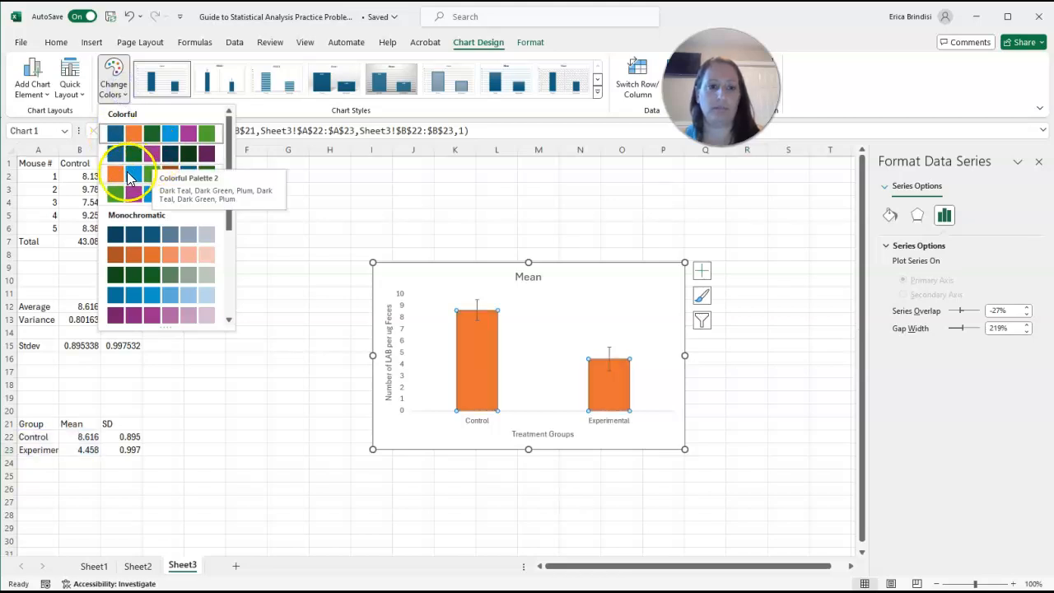
{"action": "left_click", "coordinate": [115, 175]}
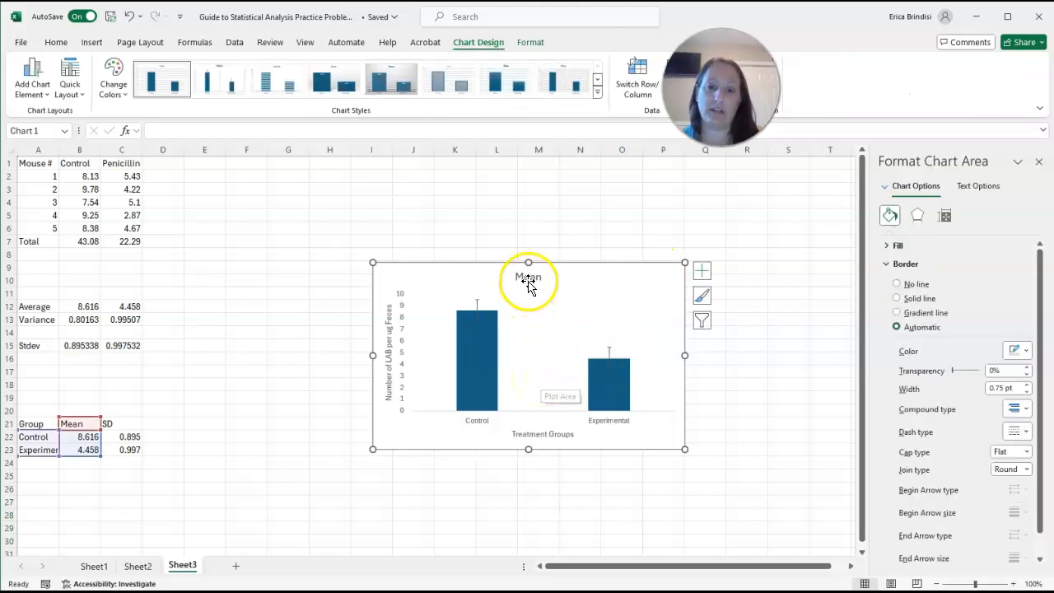
Step: Move the Mean title below the plot at the lower left and select its text
{"action": "left_click", "coordinate": [528, 277]}
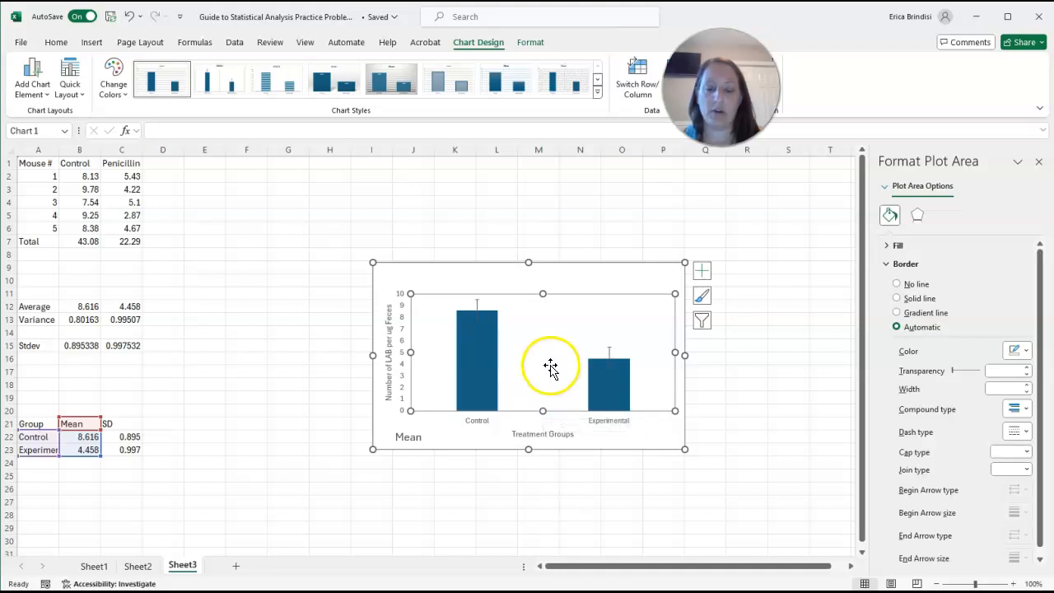
{"action": "mouse_move", "coordinate": [553, 369]}
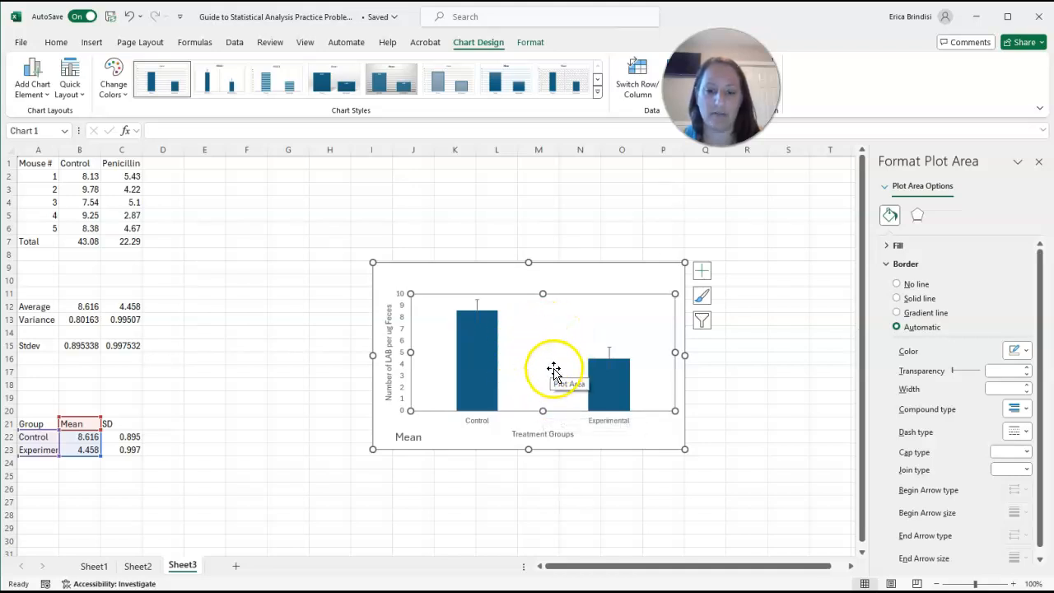
{"action": "mouse_move", "coordinate": [544, 409]}
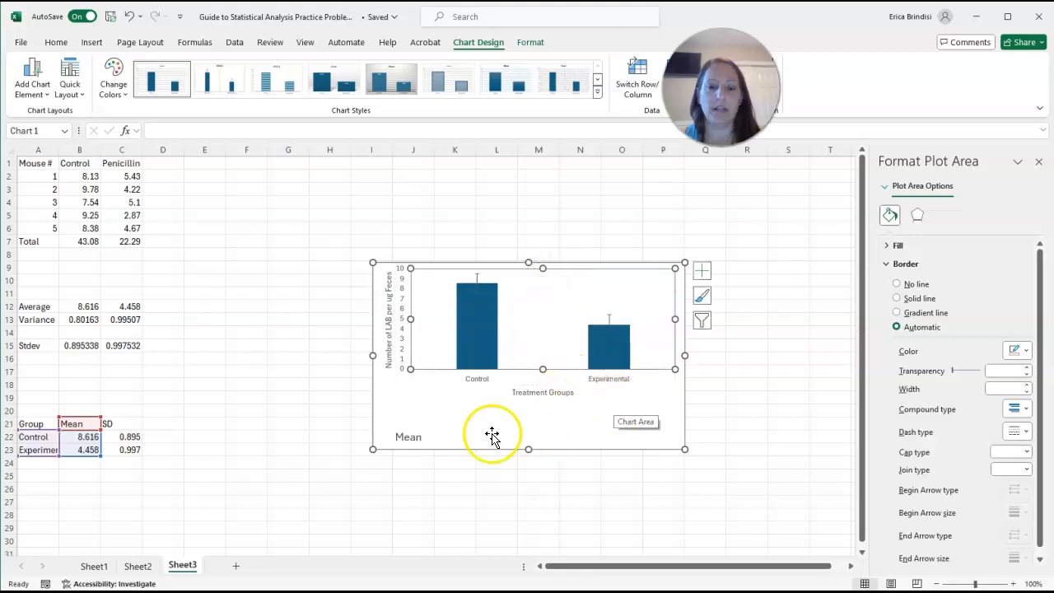
{"action": "left_click", "coordinate": [408, 437]}
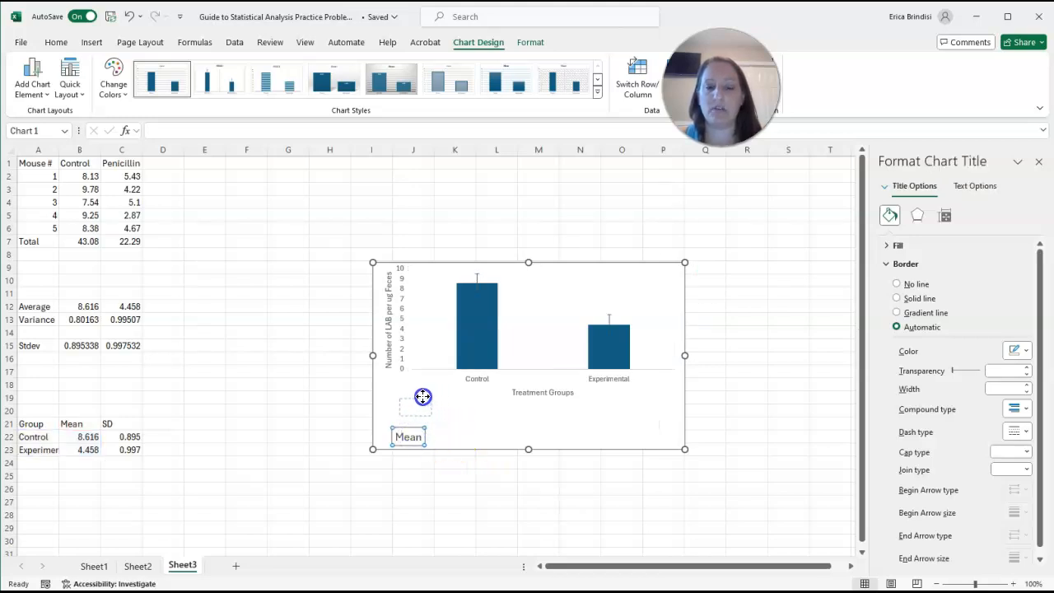
{"action": "left_click_drag", "start_coordinate": [408, 436], "coordinate": [415, 407]}
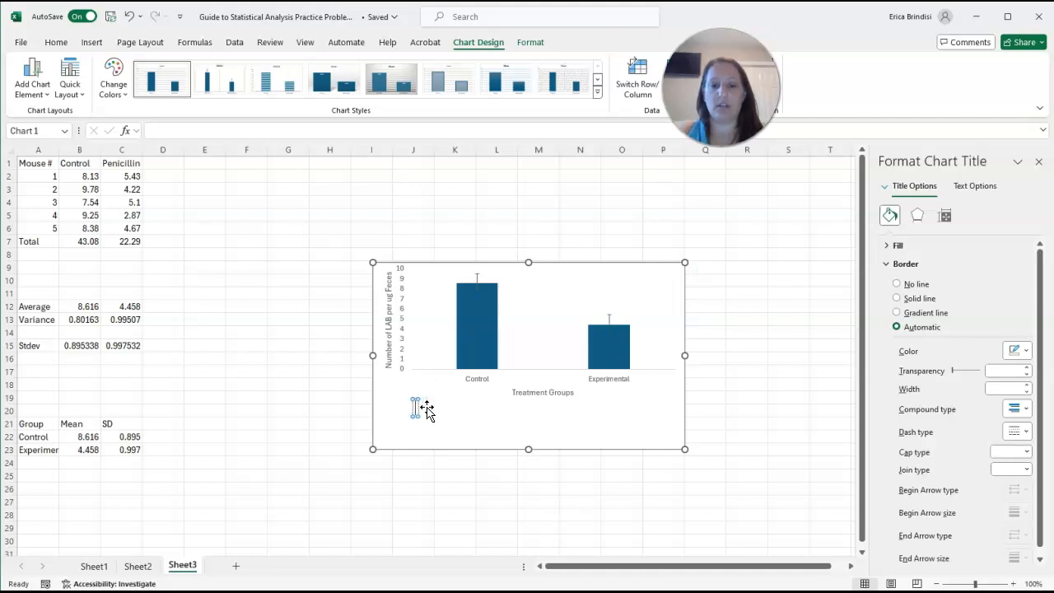
{"action": "mouse_move", "coordinate": [426, 409]}
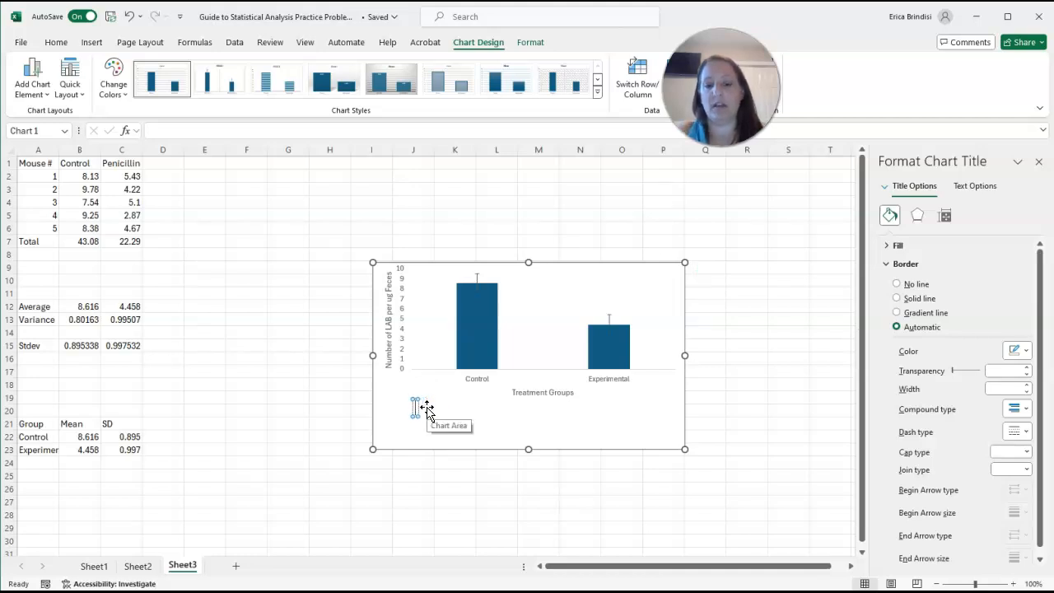
Step: Write the caption 'Figure 1. Number of bacteria per ug of feces in control vs. experimental mice.'
{"action": "type", "text": "Figure"}
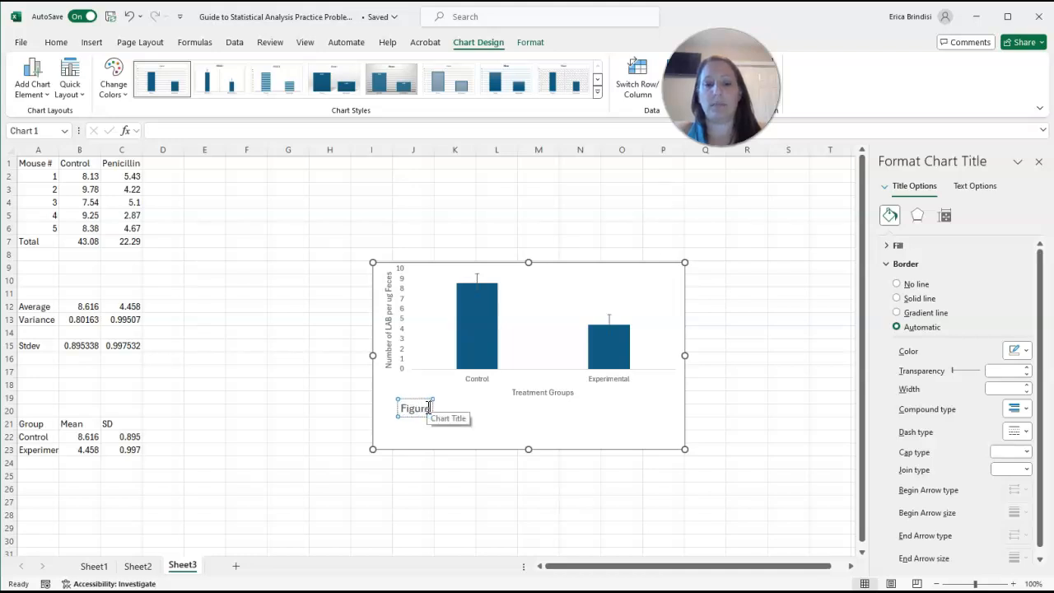
{"action": "double_click", "coordinate": [421, 407]}
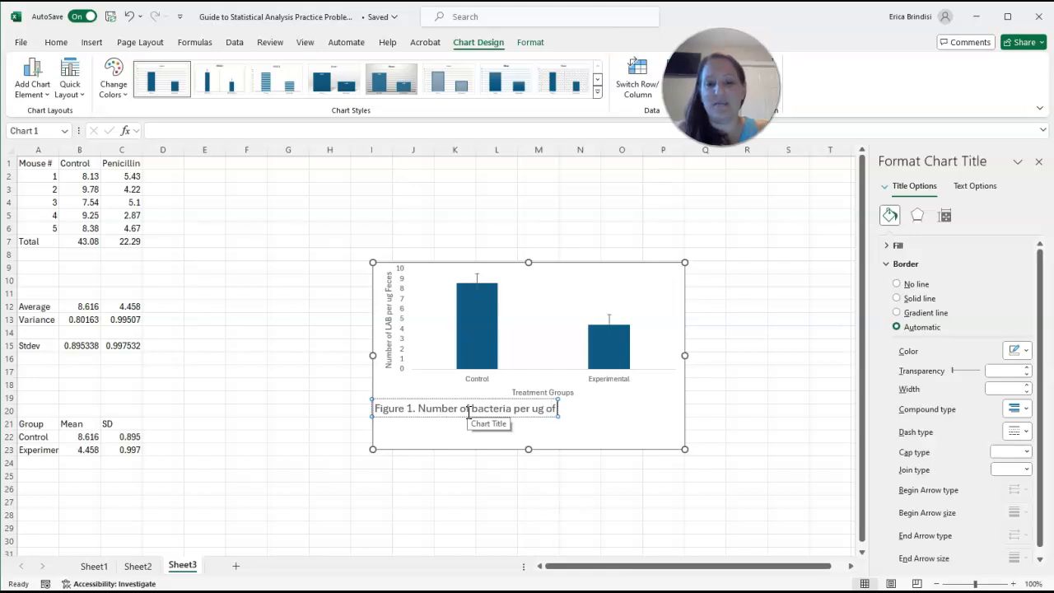
{"action": "type", "text": "feces in"}
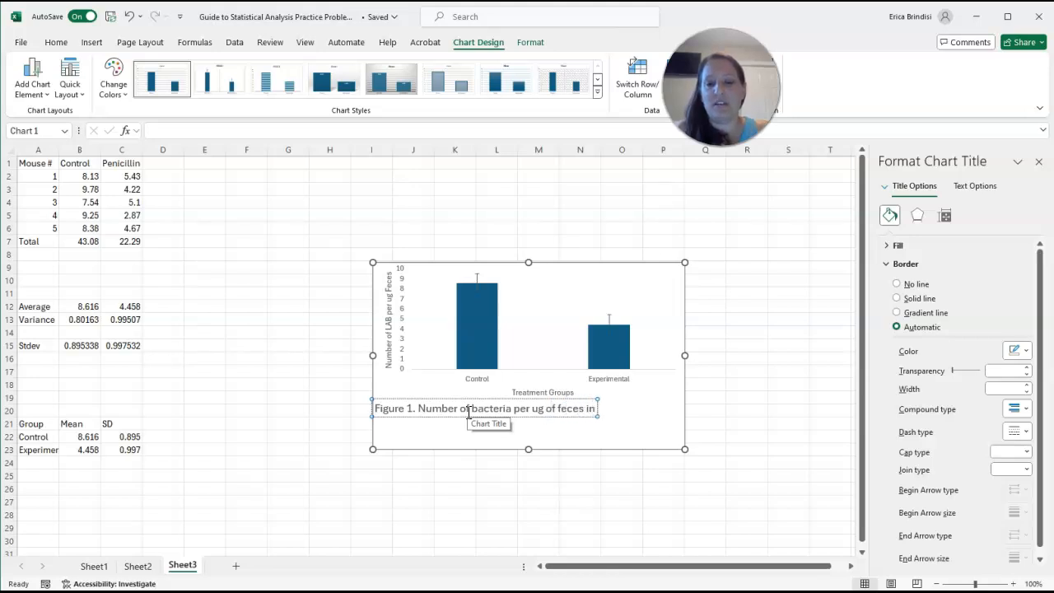
{"action": "type", "text": "control vs. p"}
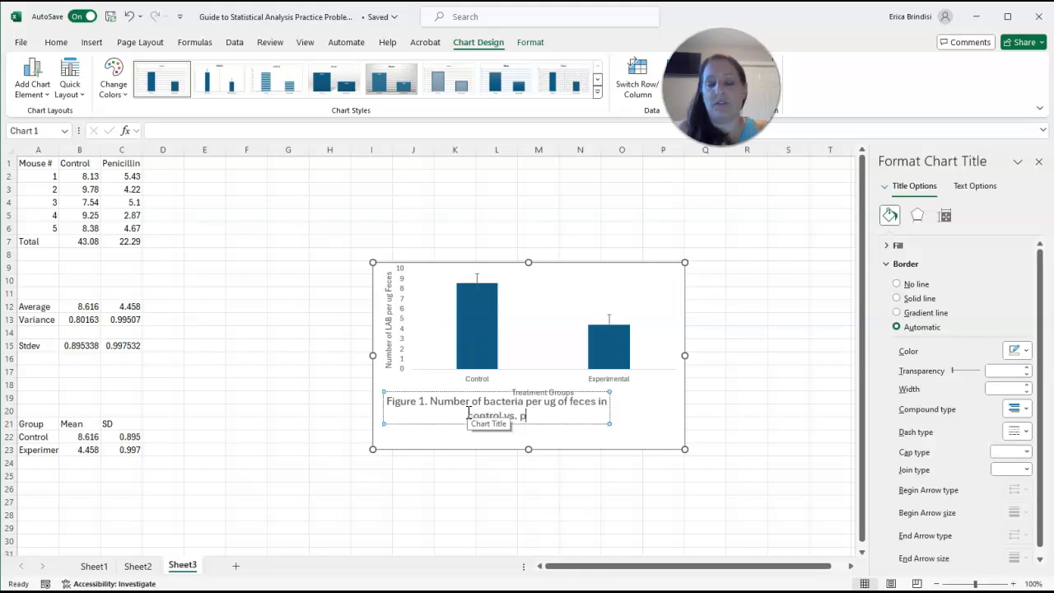
{"action": "type", "text": "en"}
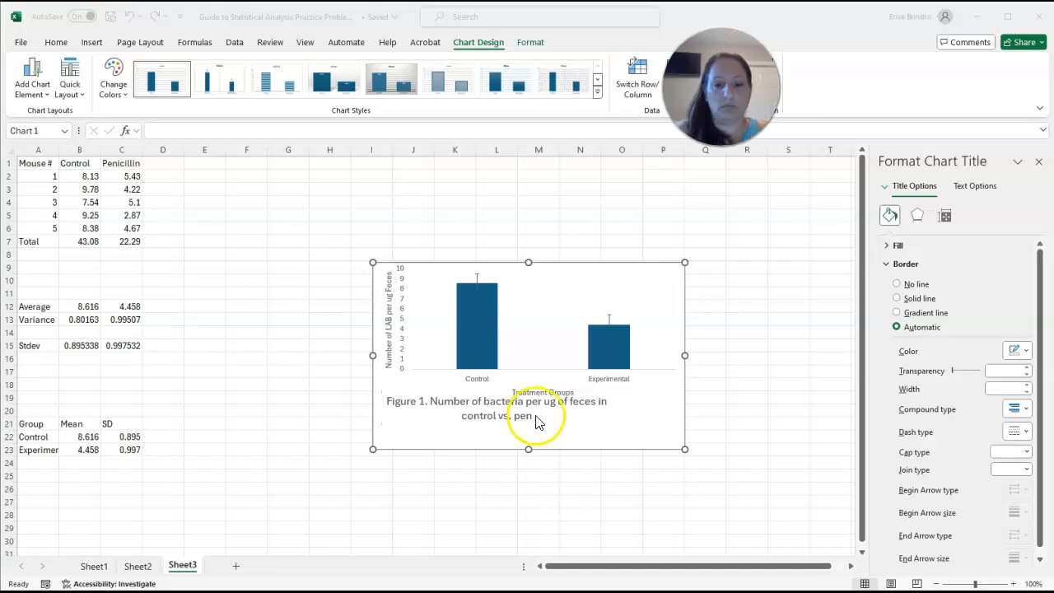
{"action": "left_click", "coordinate": [533, 415]}
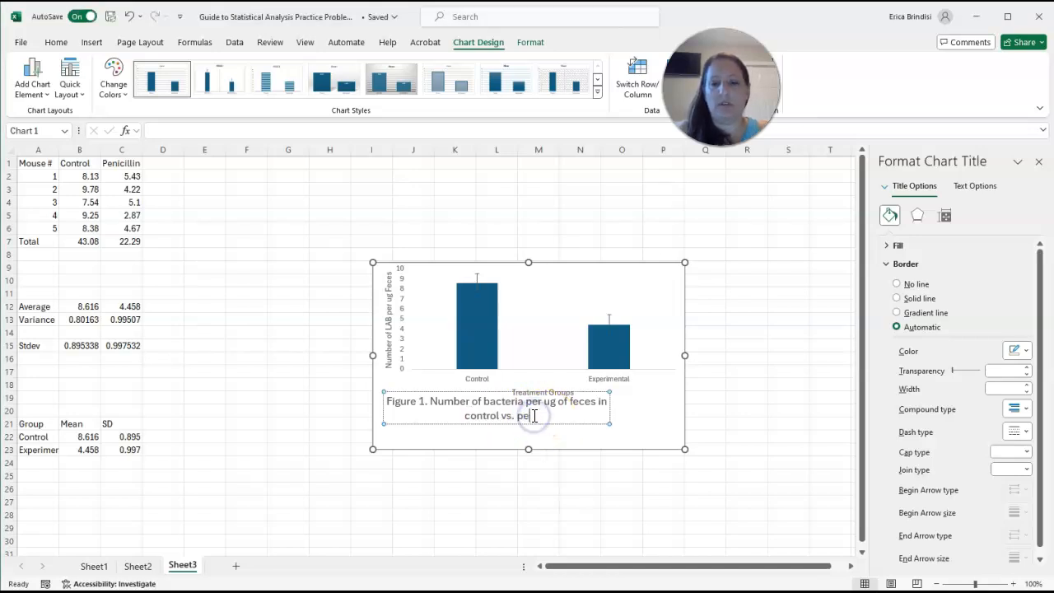
{"action": "type", "text": "experimental"}
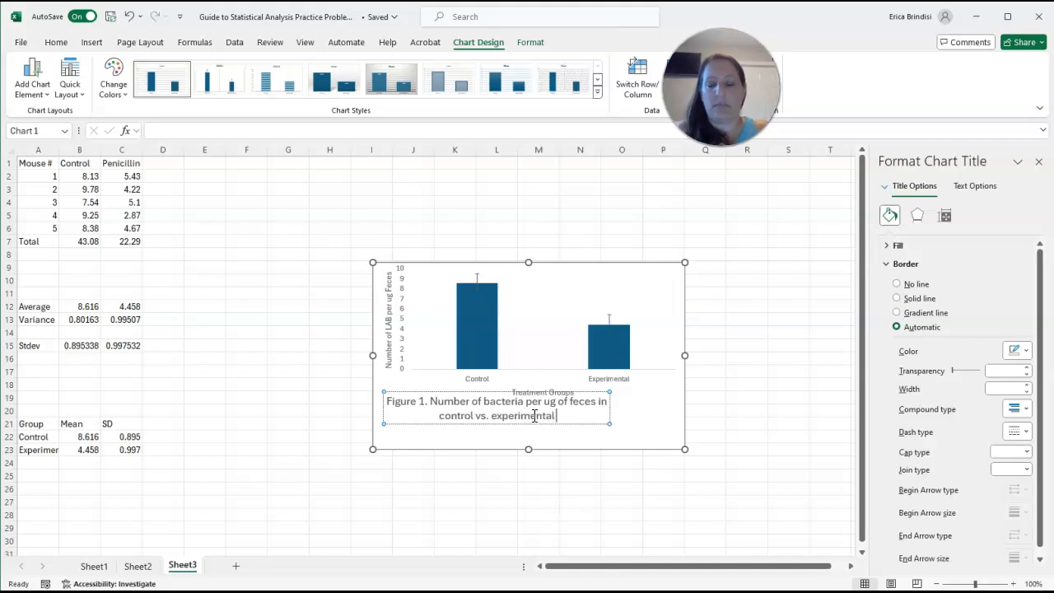
{"action": "type", "text": "mice."}
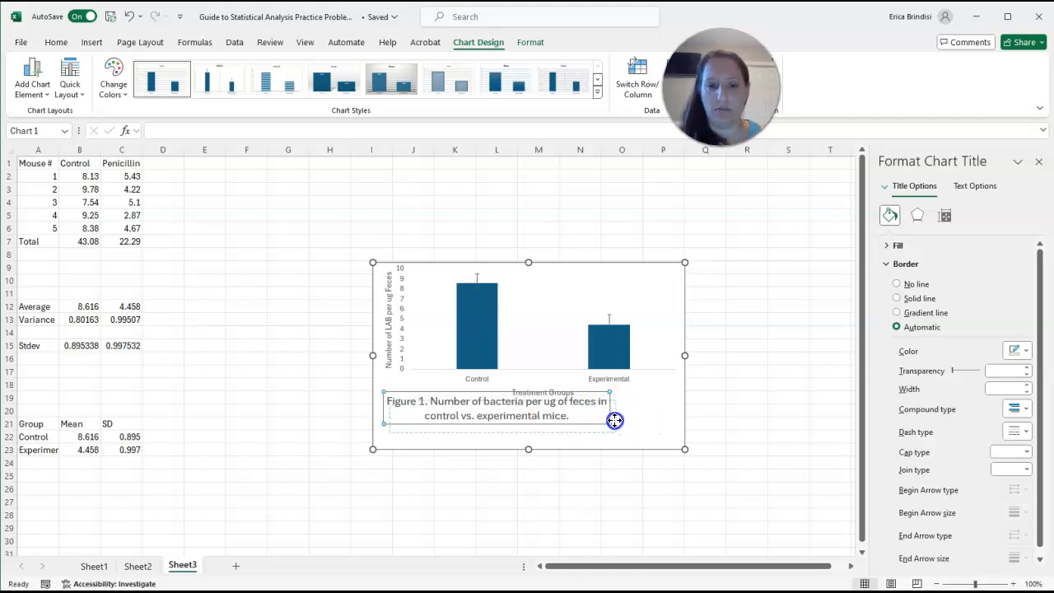
Step: Left-align the whole caption text
{"action": "left_click_drag", "start_coordinate": [616, 422], "coordinate": [593, 432]}
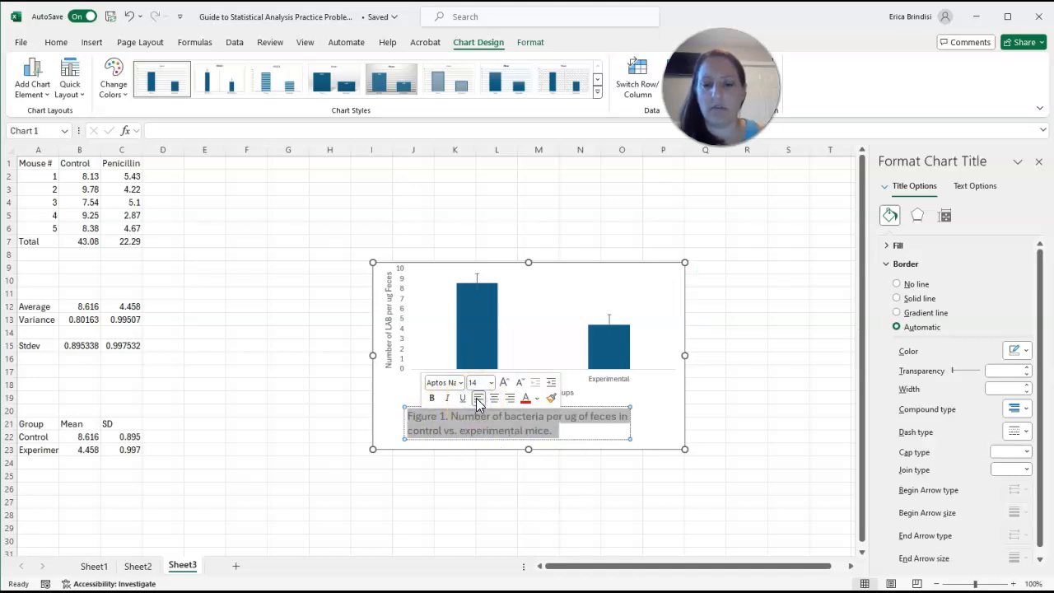
{"action": "left_click", "coordinate": [507, 500]}
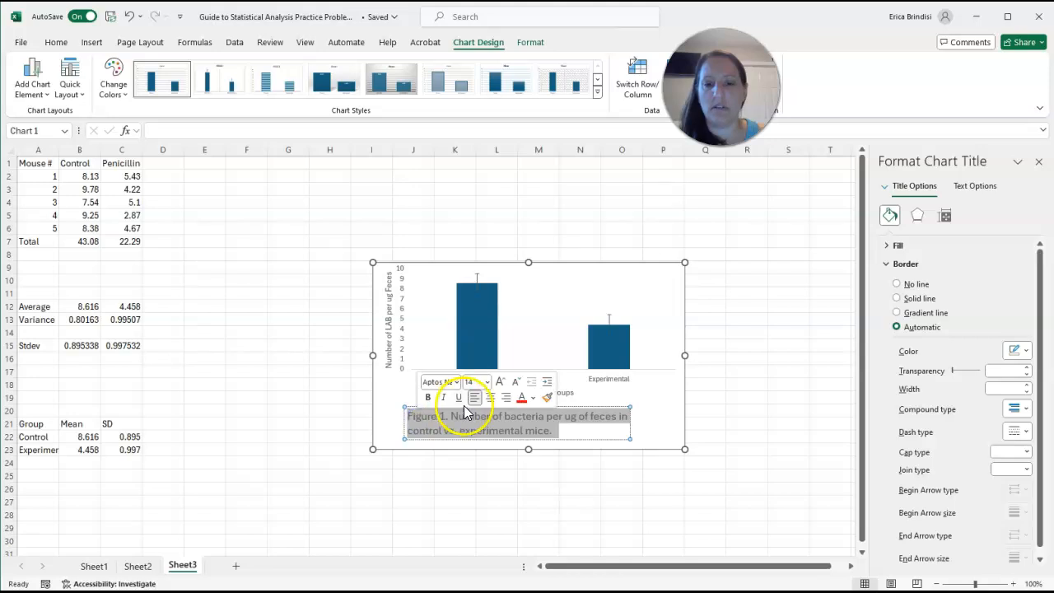
{"action": "left_click", "coordinate": [486, 382]}
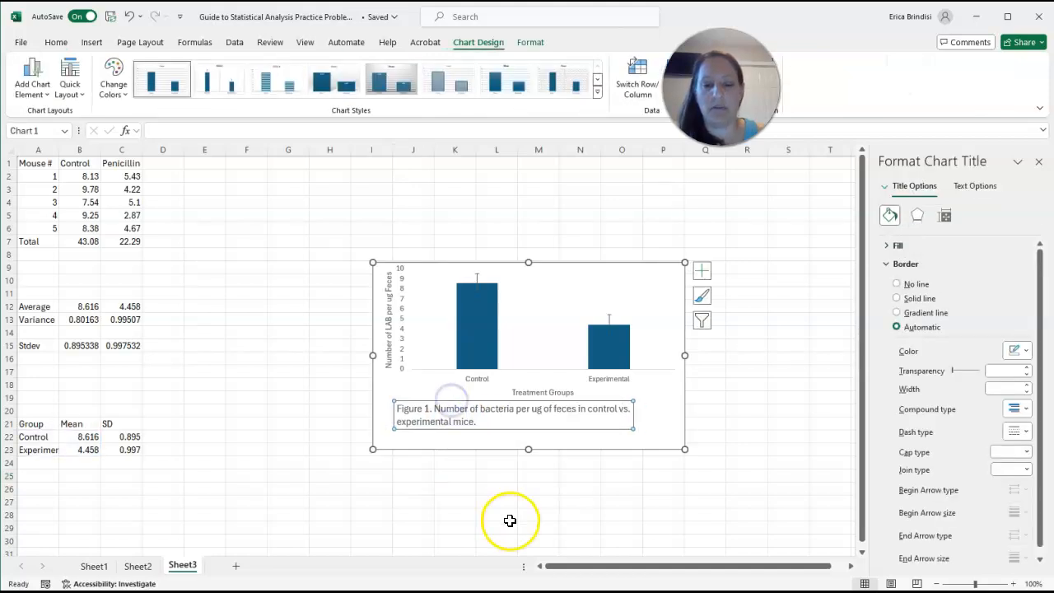
{"action": "left_click", "coordinate": [510, 520]}
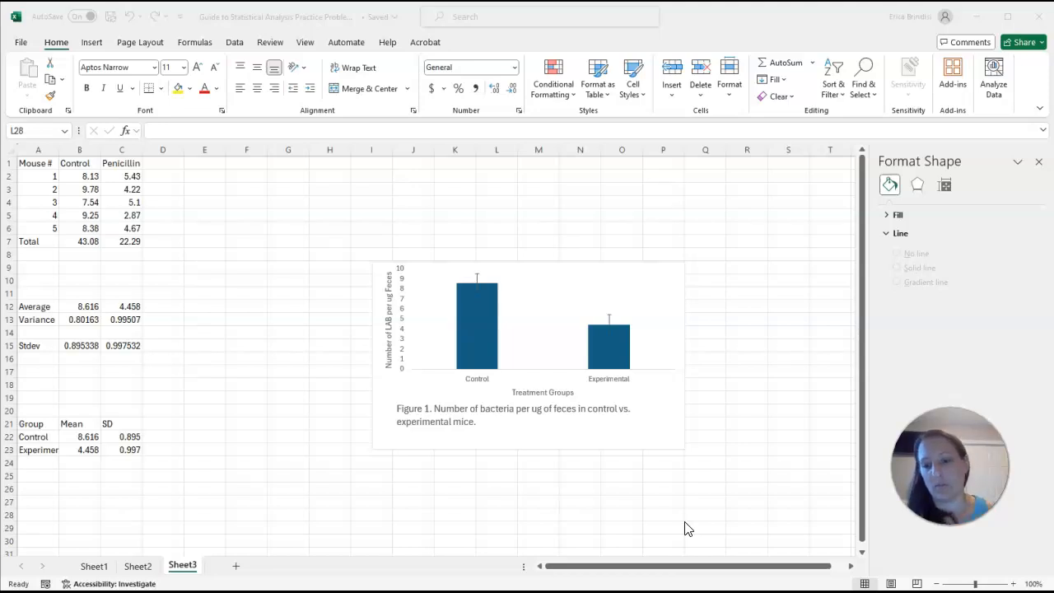
{"action": "mouse_move", "coordinate": [841, 343]}
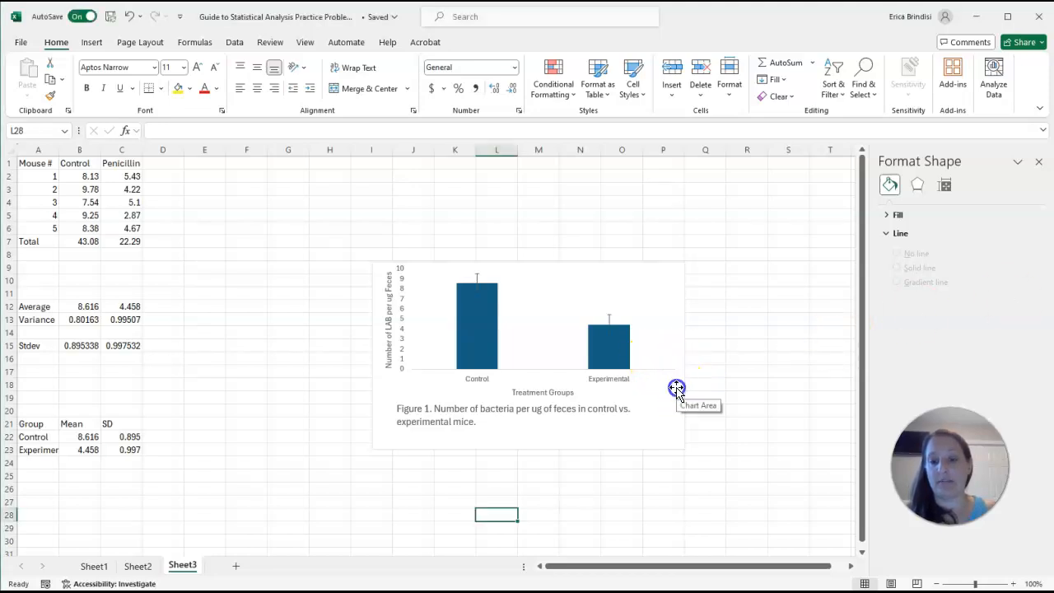
{"action": "left_click", "coordinate": [676, 387]}
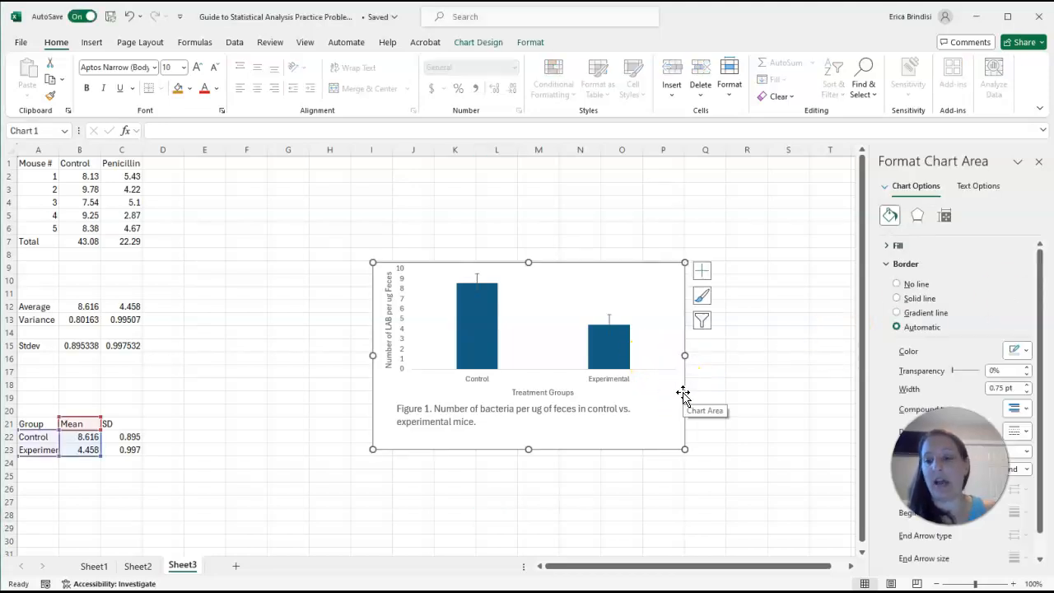